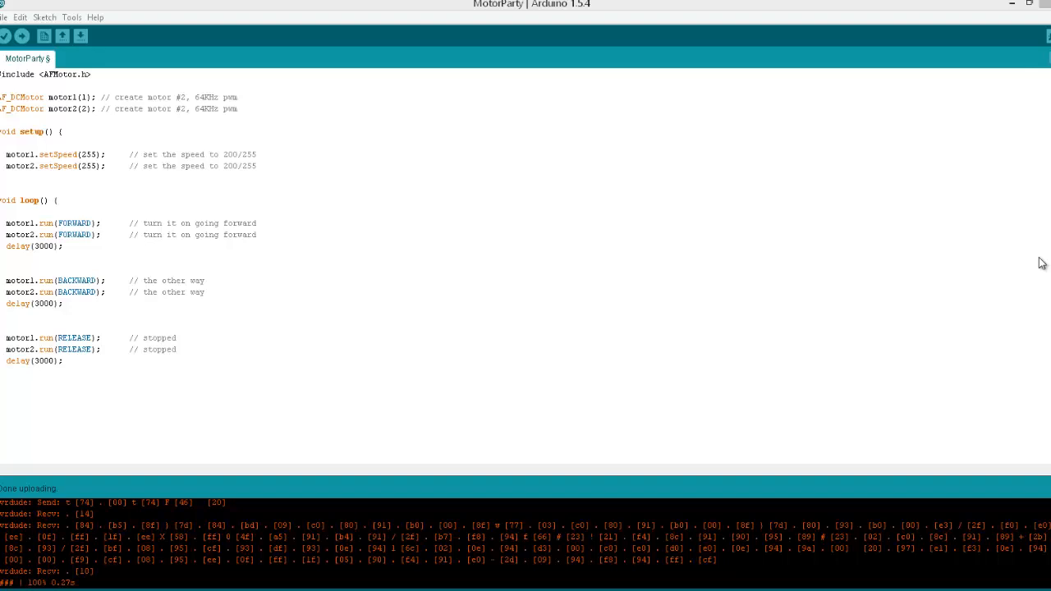
pyautogui.moveTo(325, 337)
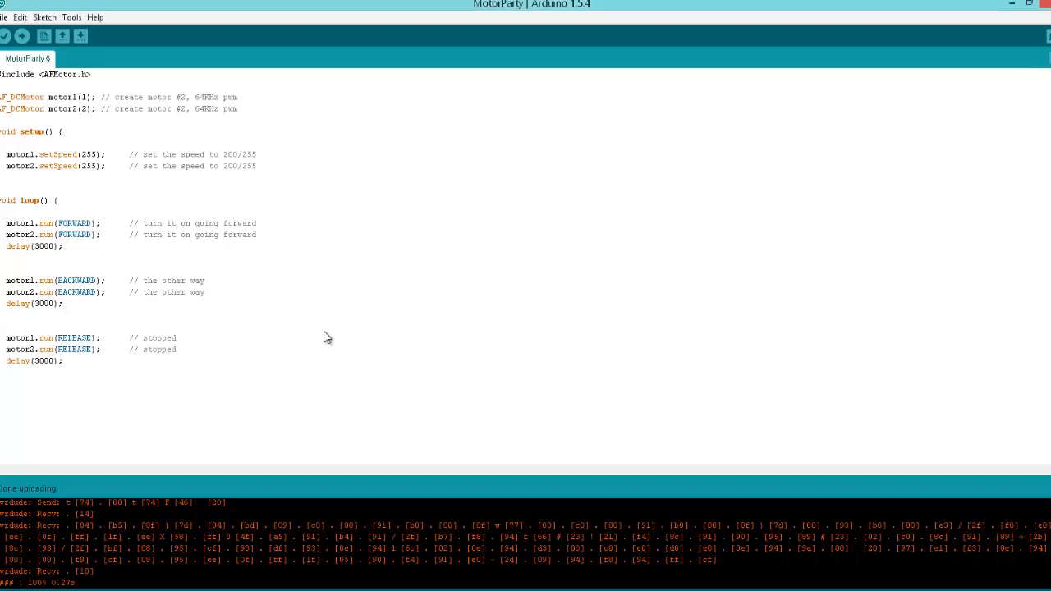
pyautogui.moveTo(403, 307)
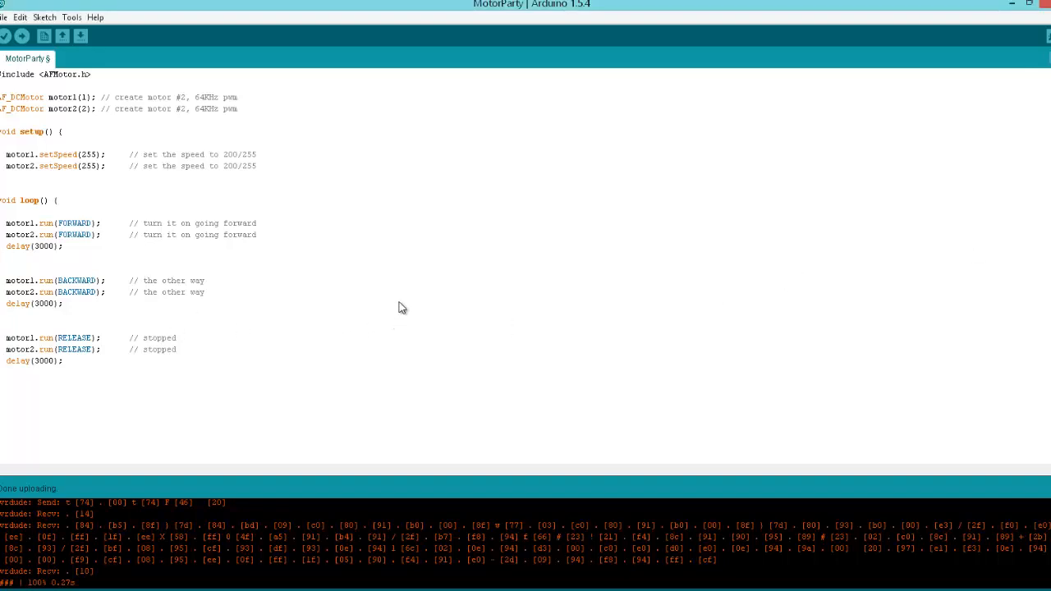
pyautogui.moveTo(949, 107)
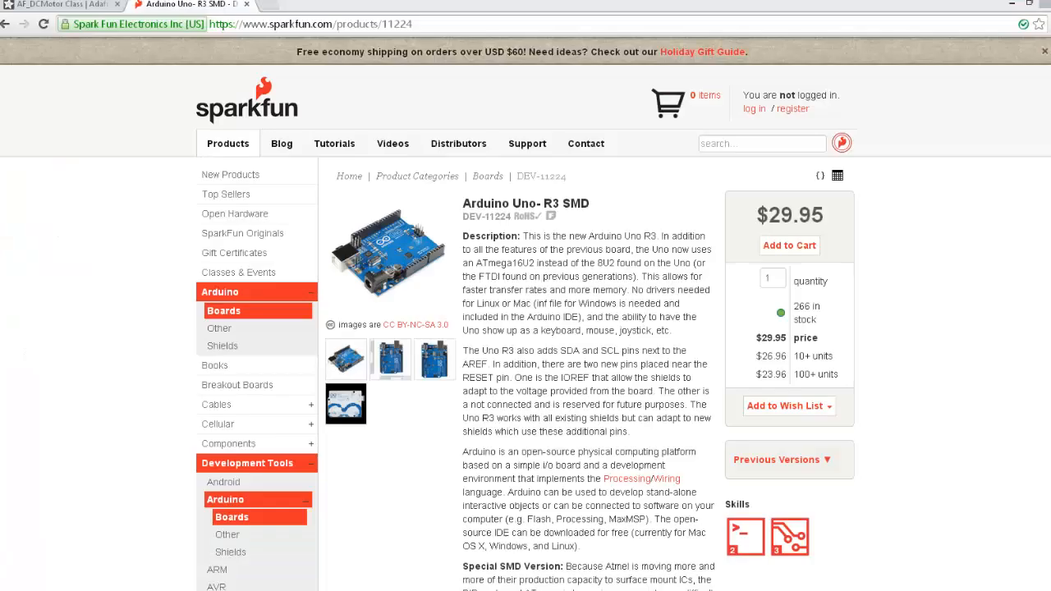
# - Review the Adafruit guide's Library Install page, then return to the AF_DCMotor class reference
pyautogui.click(63, 5)
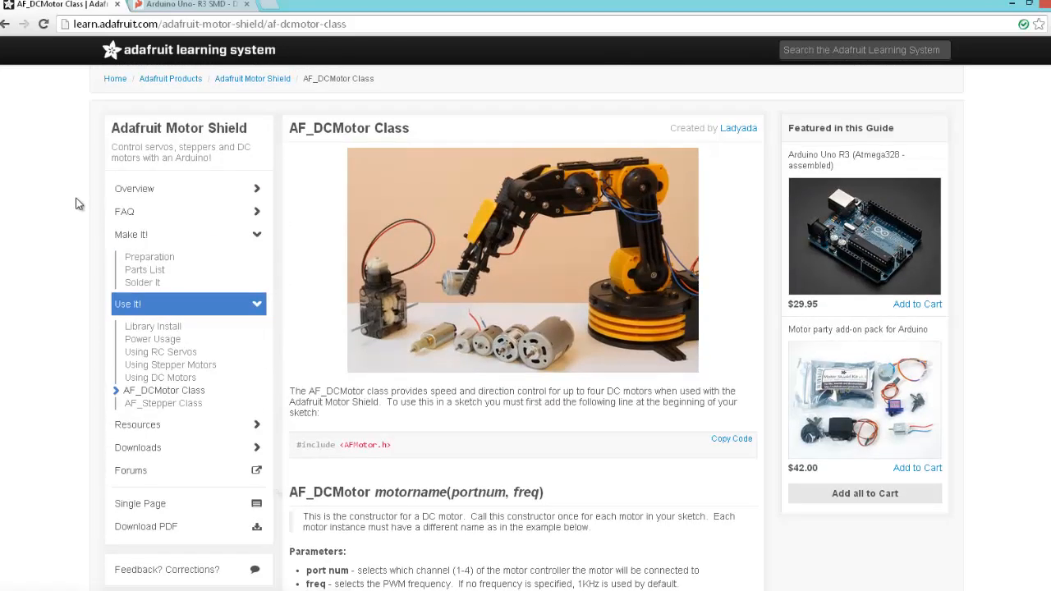
pyautogui.moveTo(335, 143)
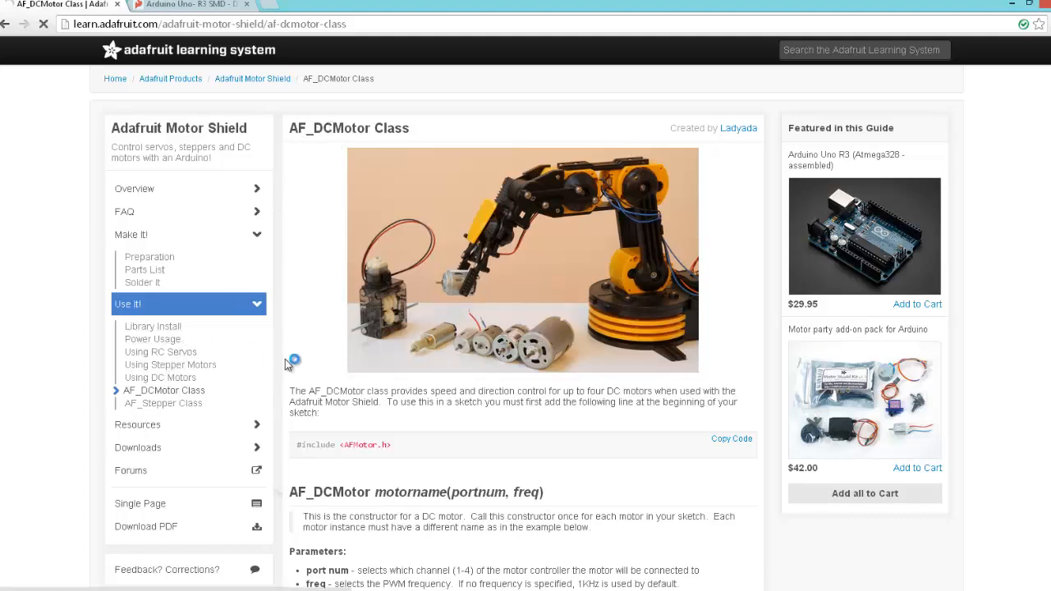
pyautogui.click(152, 325)
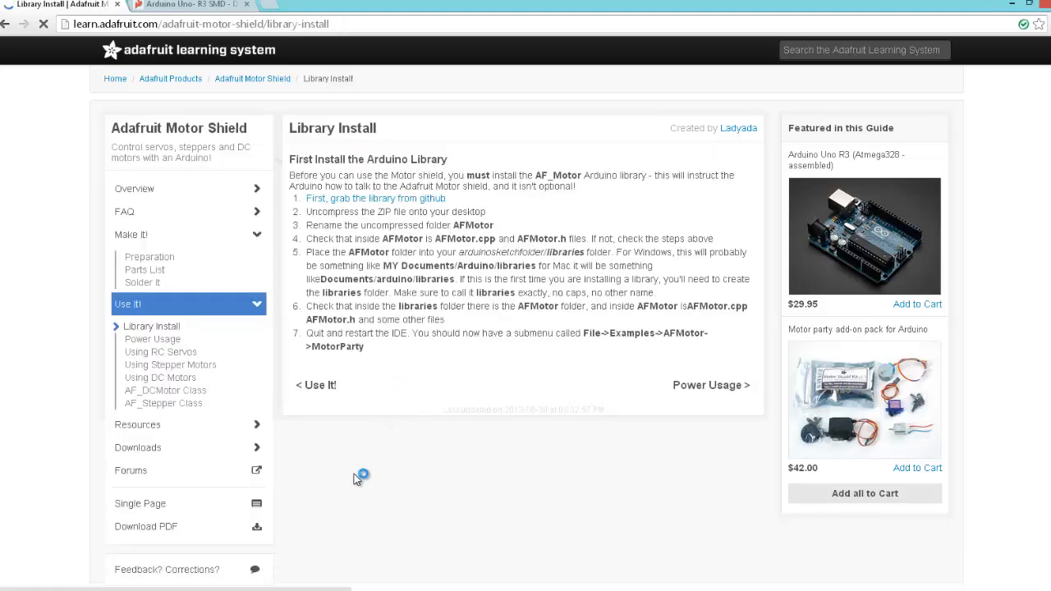
pyautogui.moveTo(164, 391)
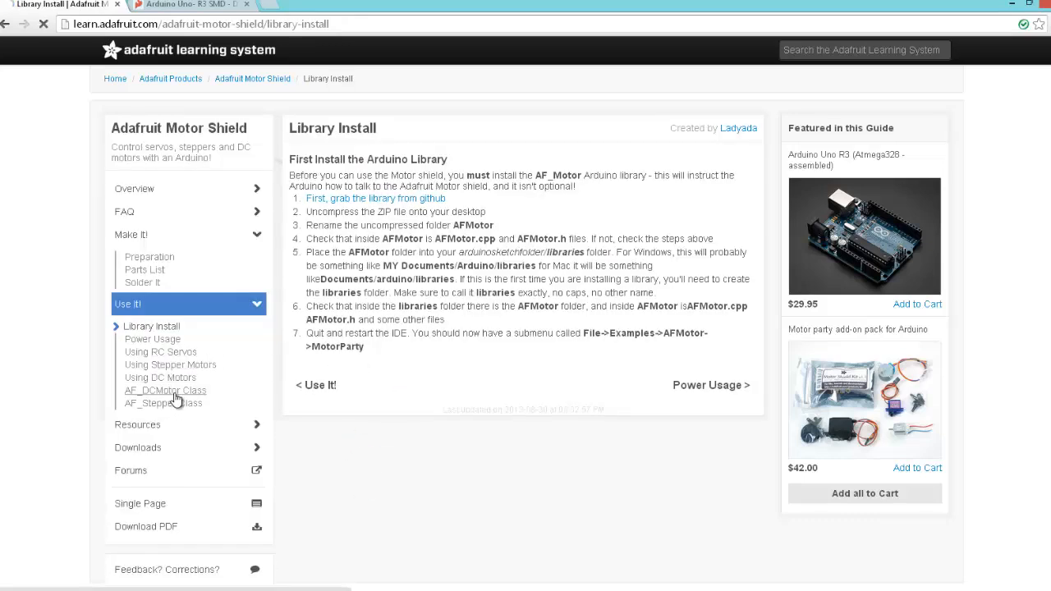
pyautogui.click(164, 391)
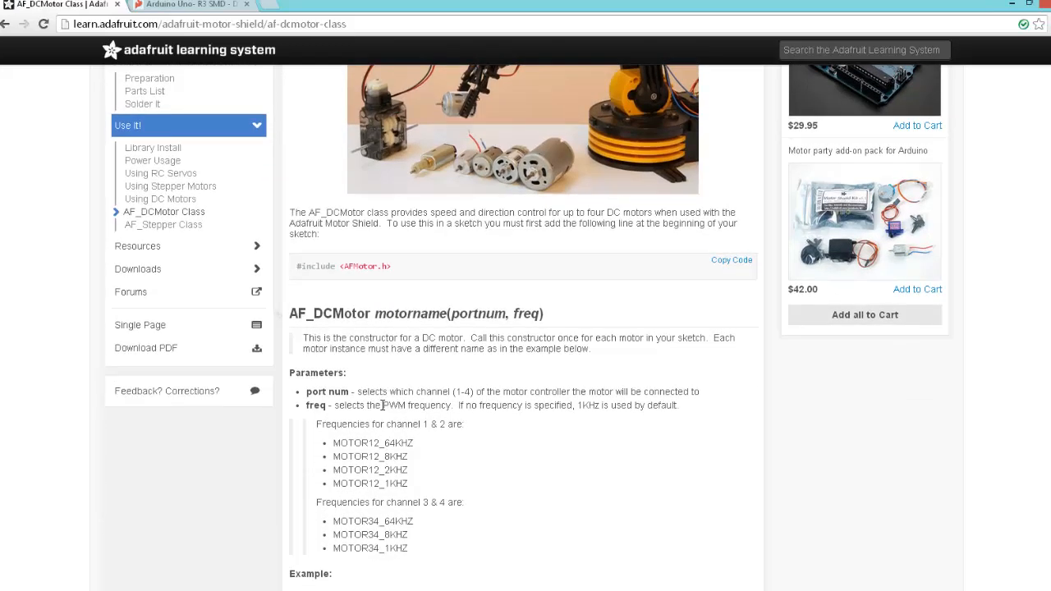
pyautogui.moveTo(402, 307)
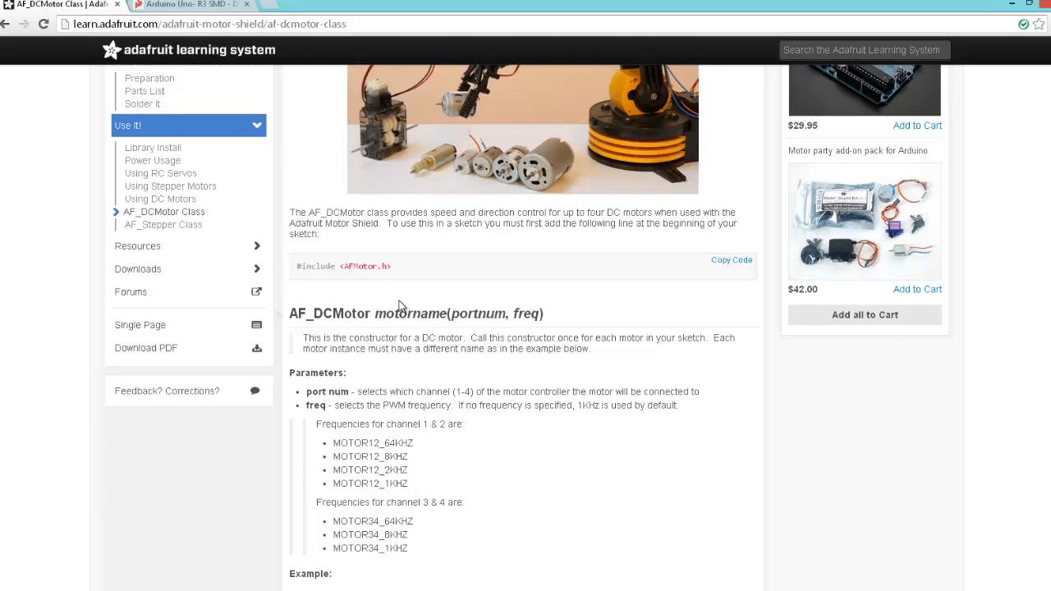
pyautogui.moveTo(447, 338)
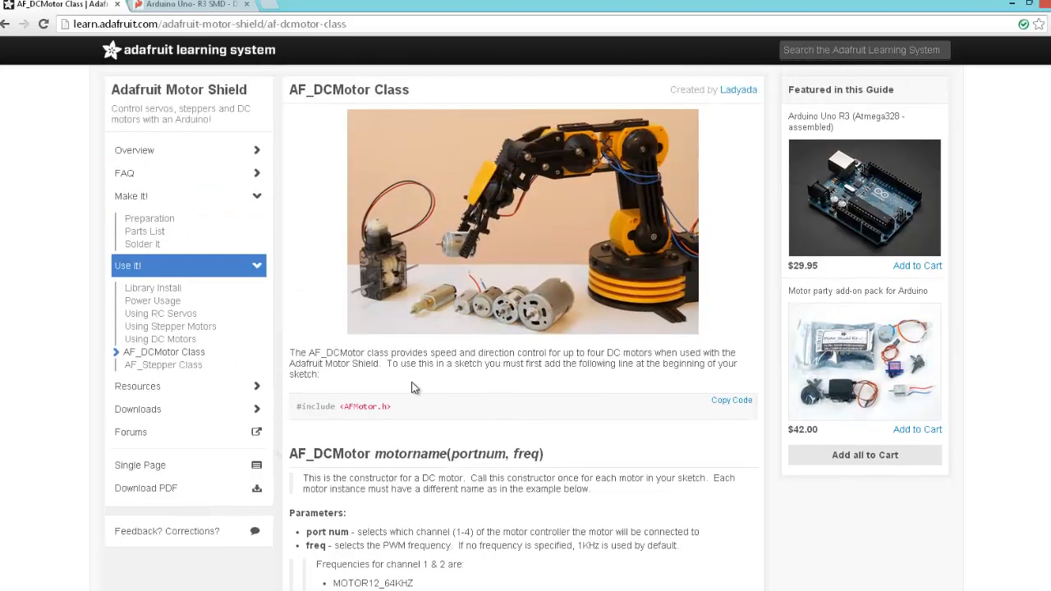
pyautogui.moveTo(310, 13)
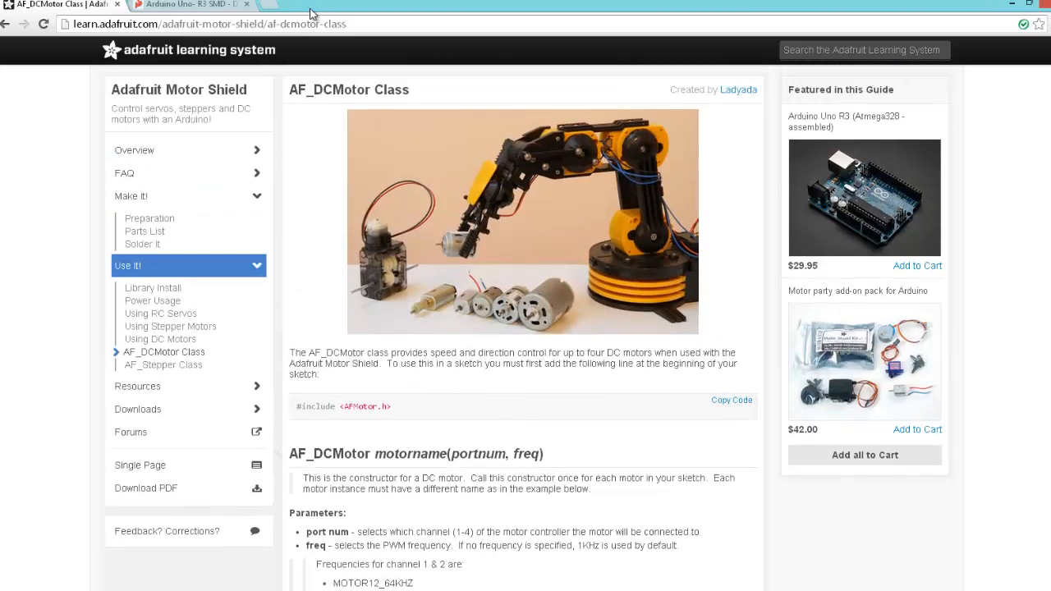
# - Switch back to the SparkFun Arduino Uno R3 product page
pyautogui.click(190, 3)
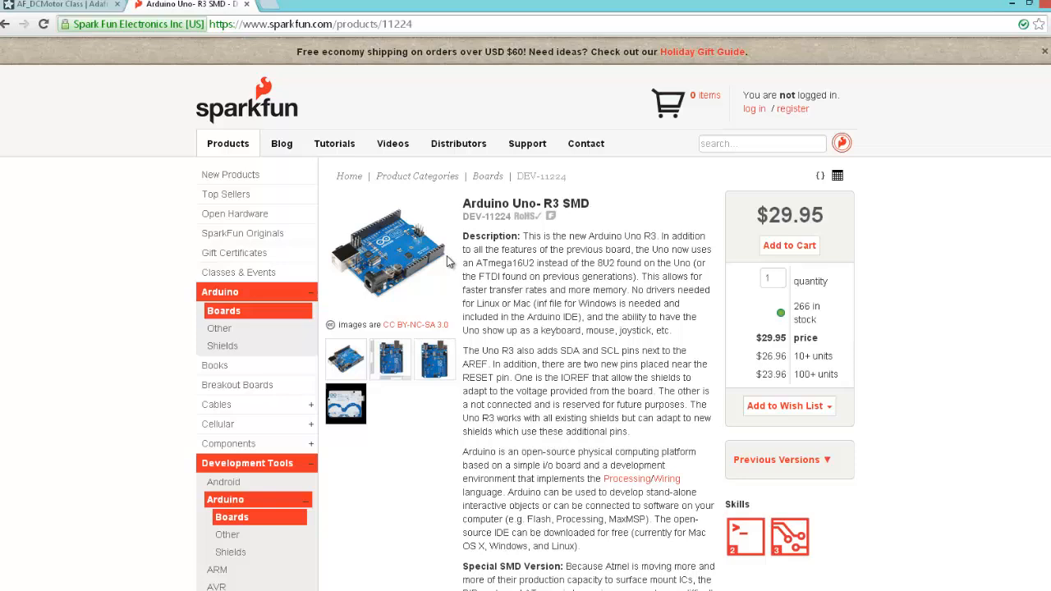
pyautogui.moveTo(606, 343)
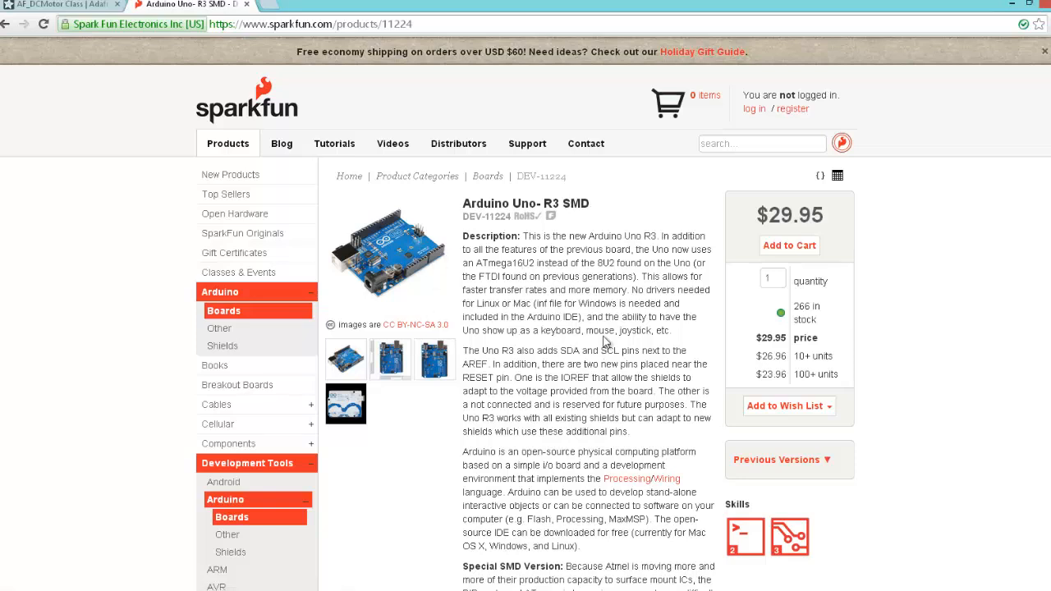
pyautogui.moveTo(292, 163)
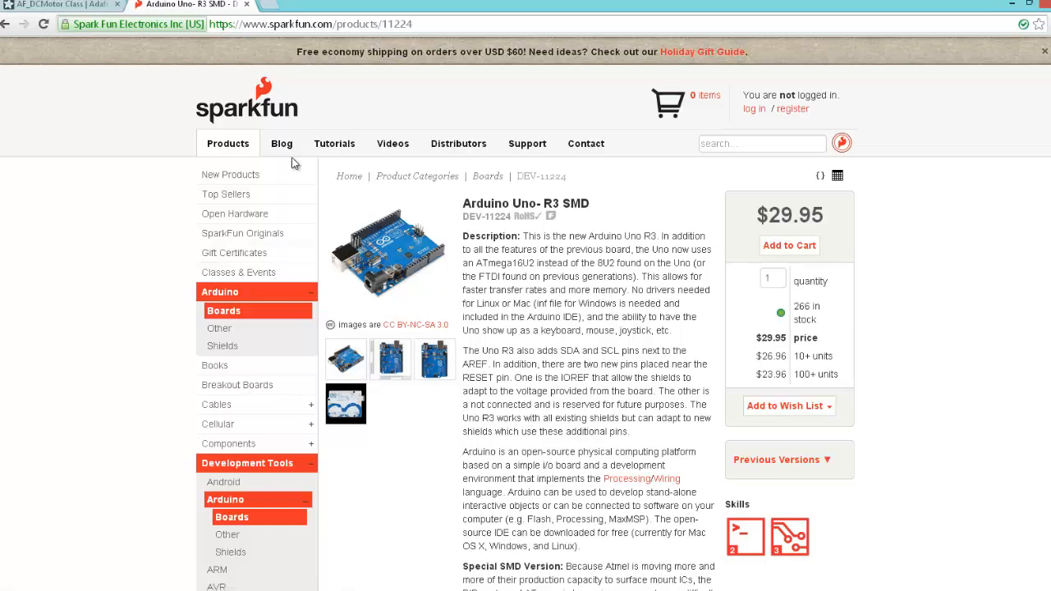
pyautogui.moveTo(532, 364)
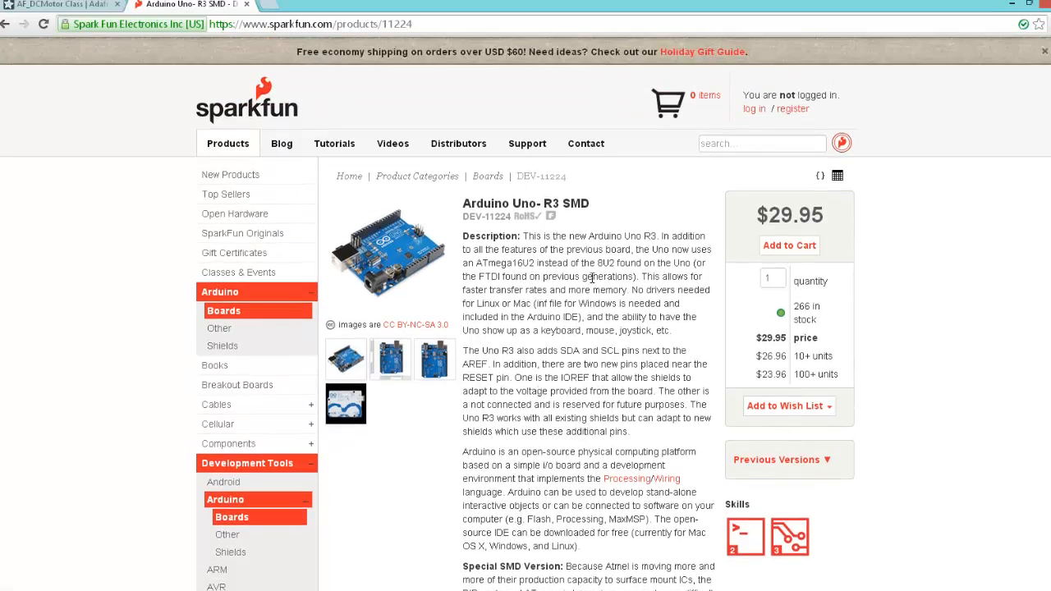
pyautogui.moveTo(562, 306)
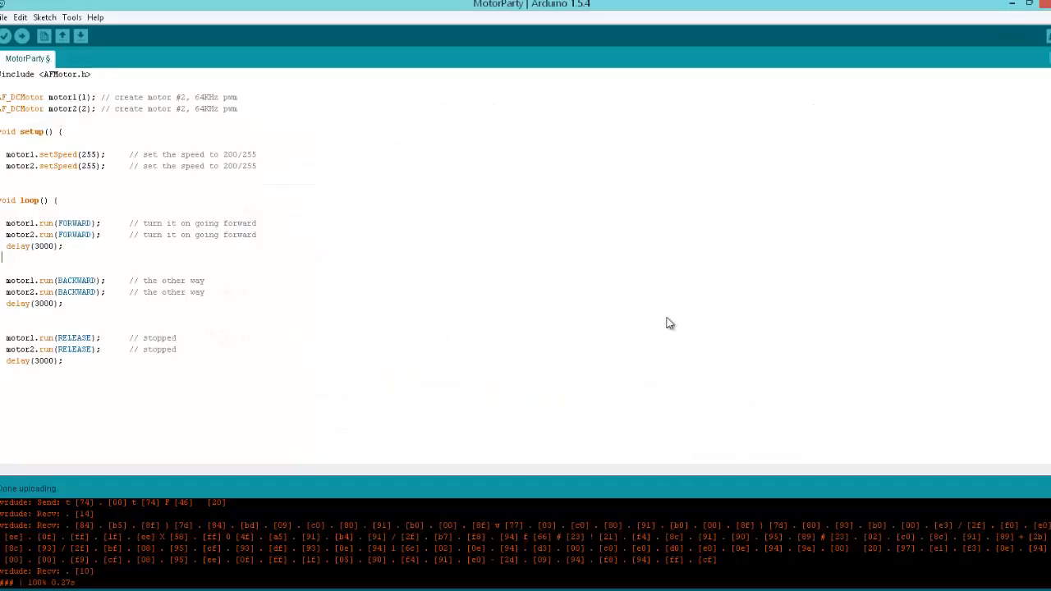
pyautogui.moveTo(113, 97)
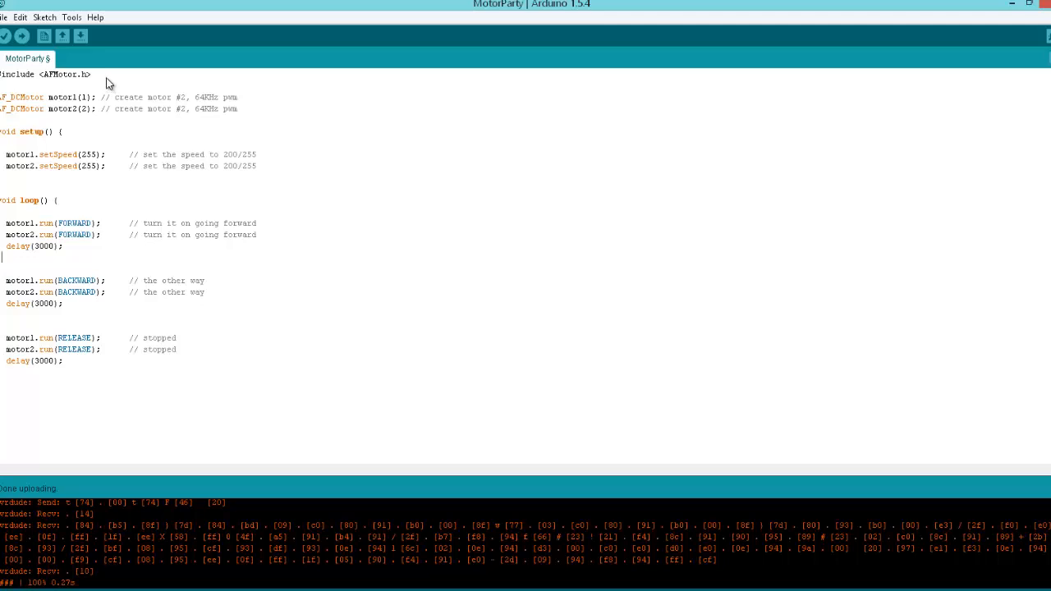
pyautogui.tripleClick(46, 74)
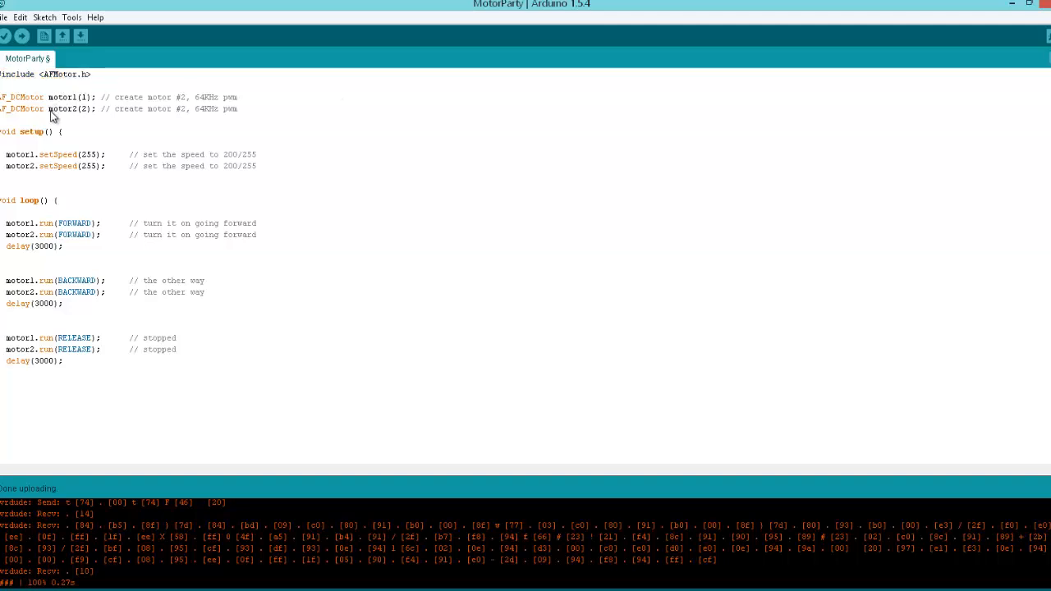
pyautogui.moveTo(20, 121)
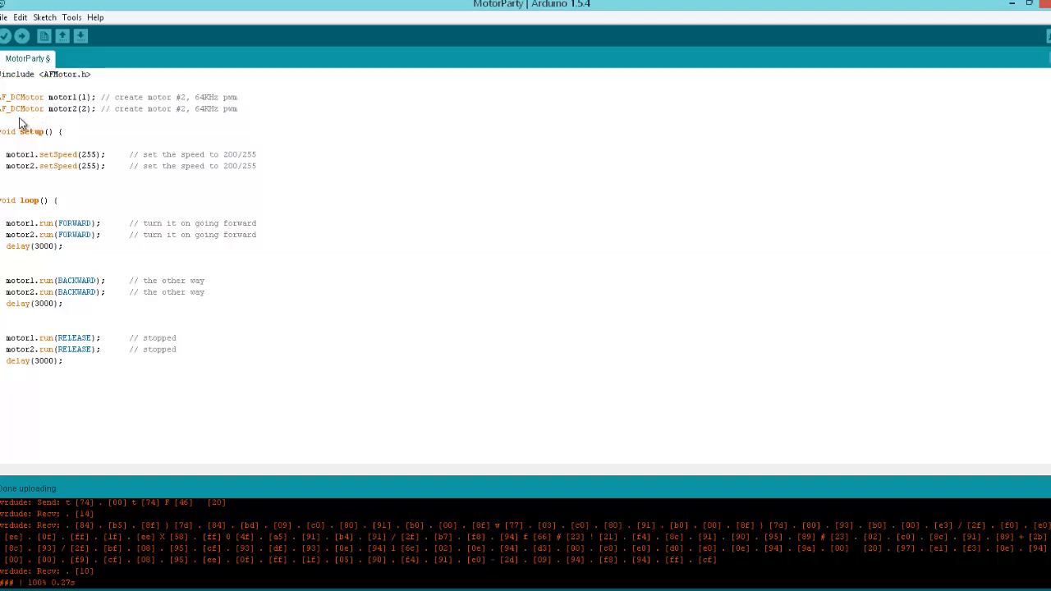
pyautogui.moveTo(20, 123)
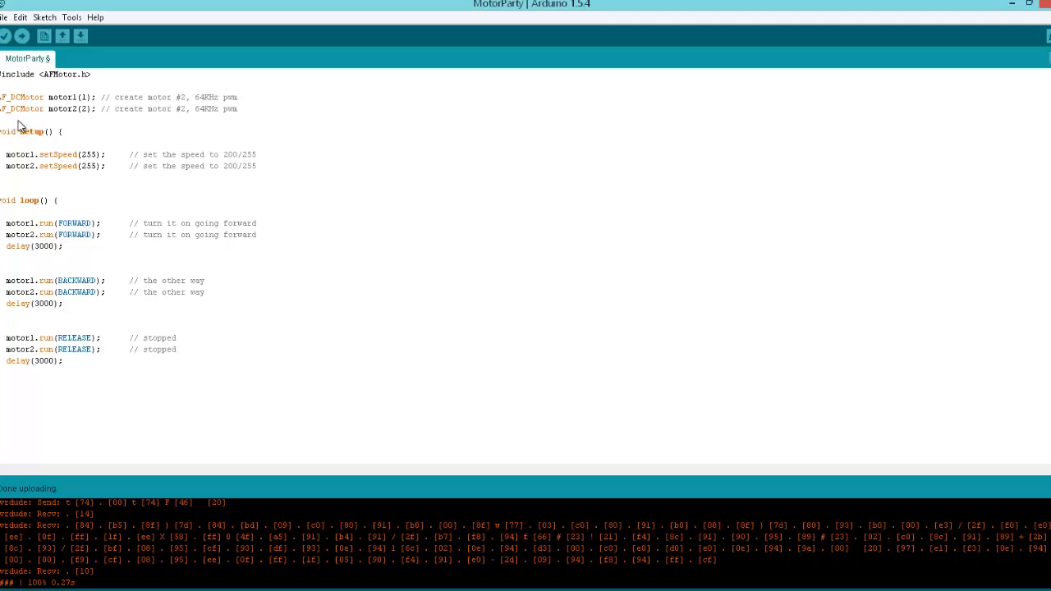
pyautogui.moveTo(69, 109)
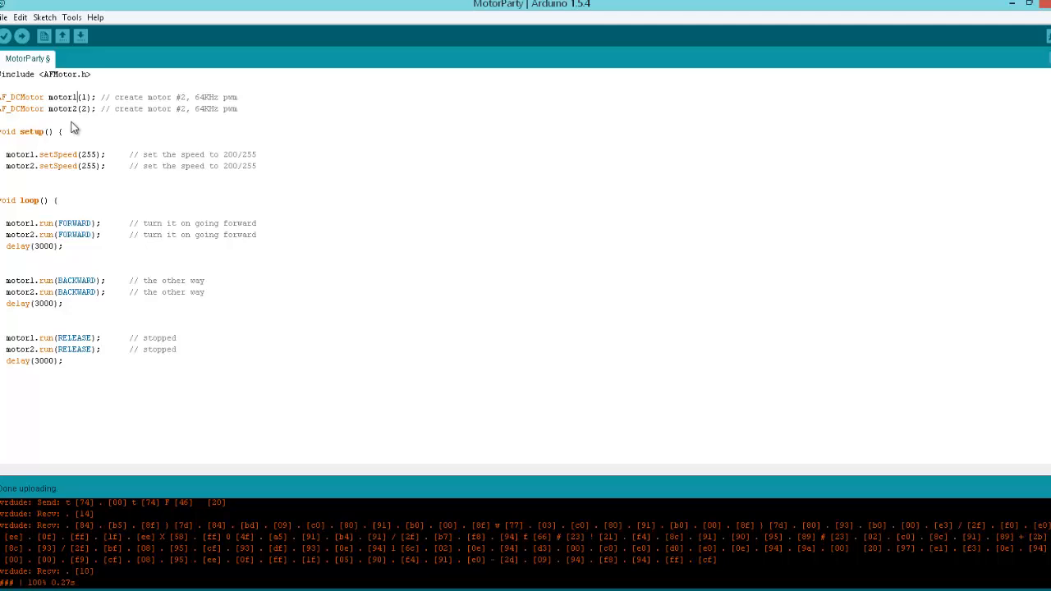
pyautogui.moveTo(86, 90)
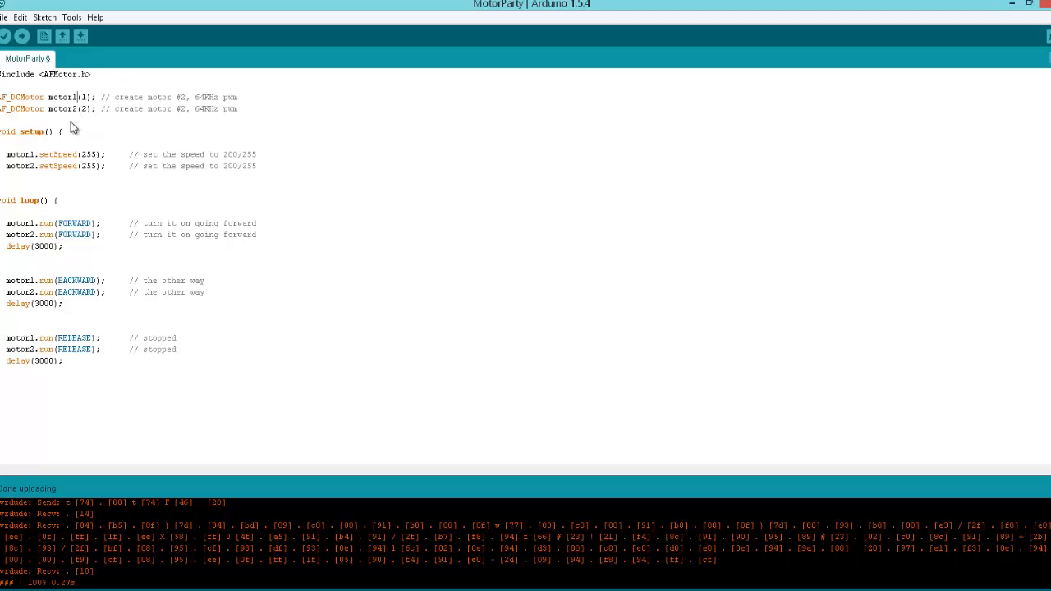
pyautogui.moveTo(69, 121)
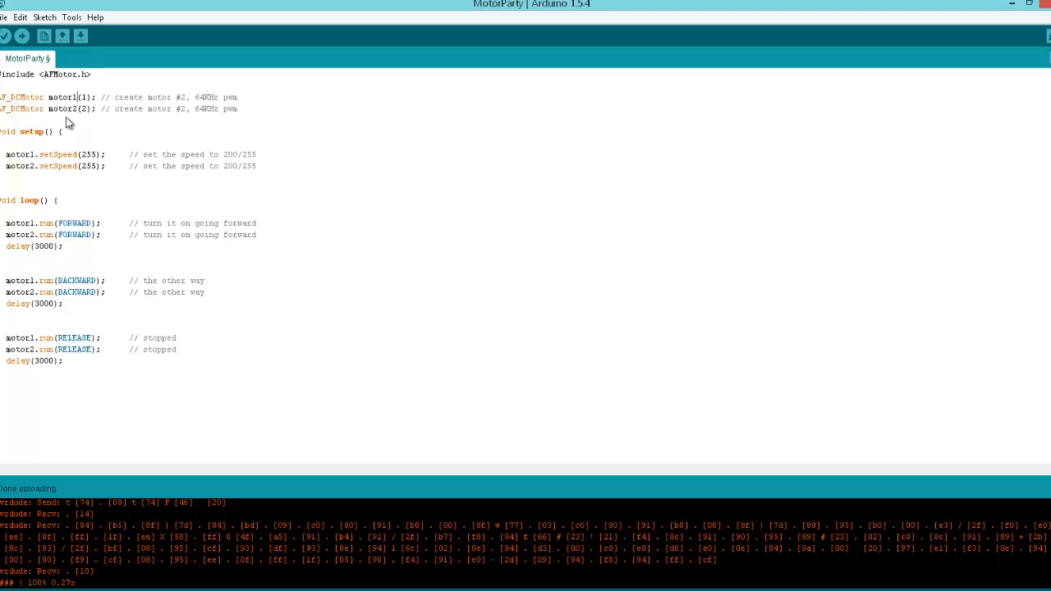
pyautogui.doubleClick(23, 97)
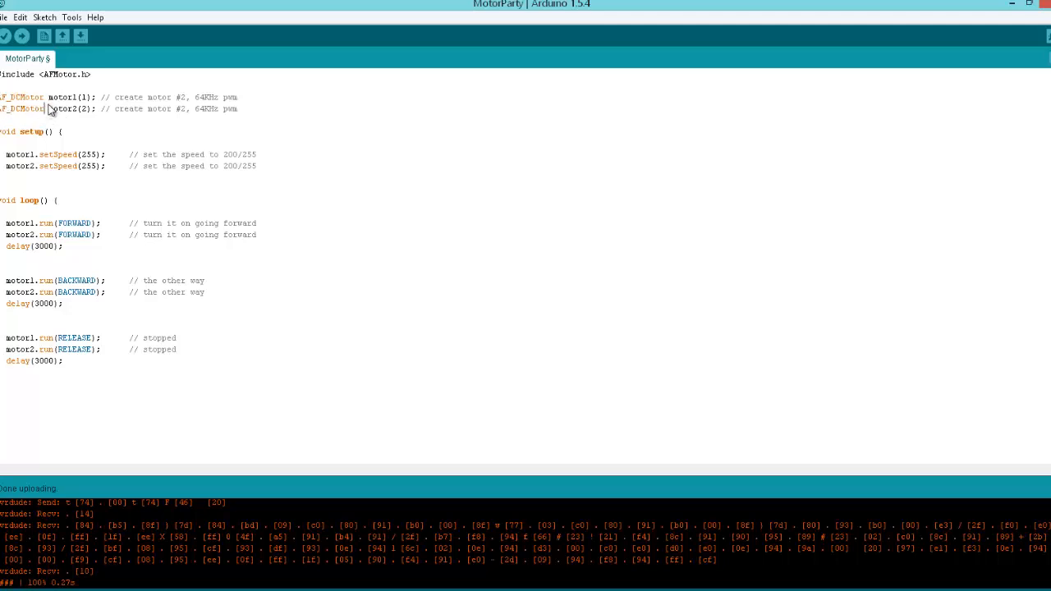
pyautogui.doubleClick(62, 97)
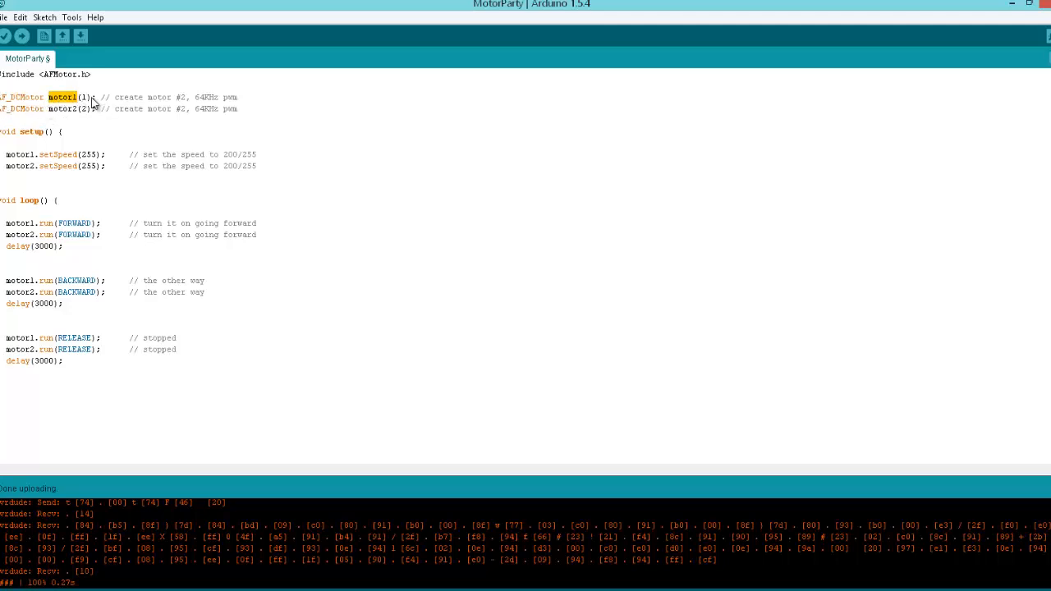
pyautogui.moveTo(167, 145)
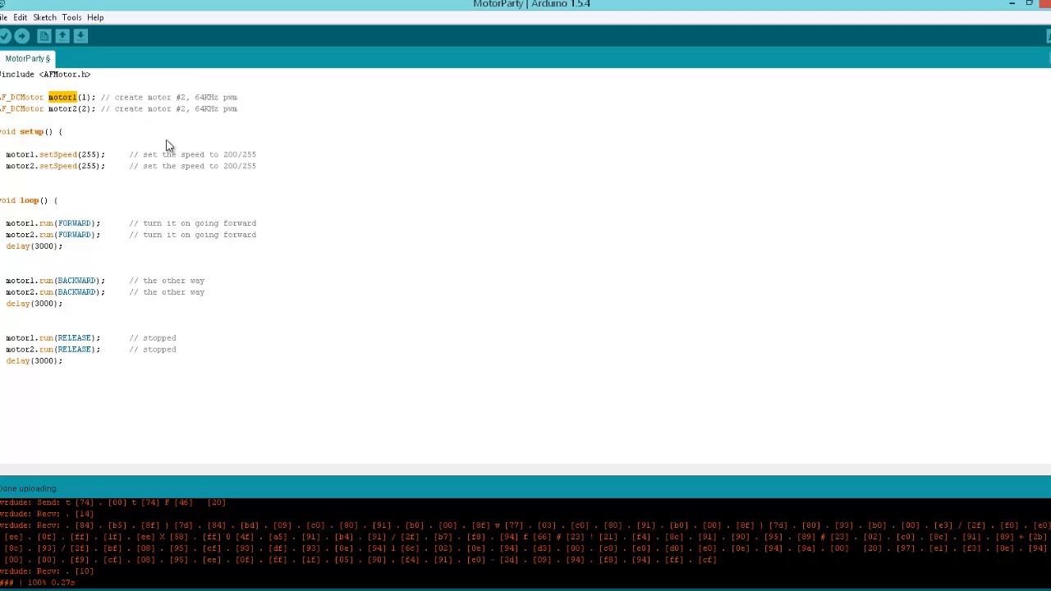
pyautogui.doubleClick(62, 97)
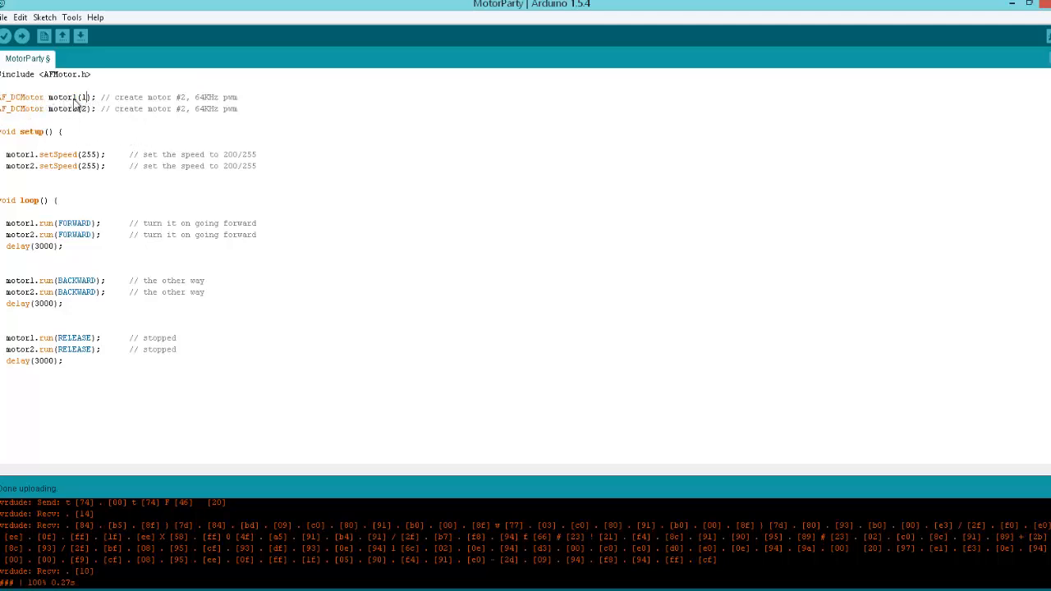
pyautogui.doubleClick(63, 109)
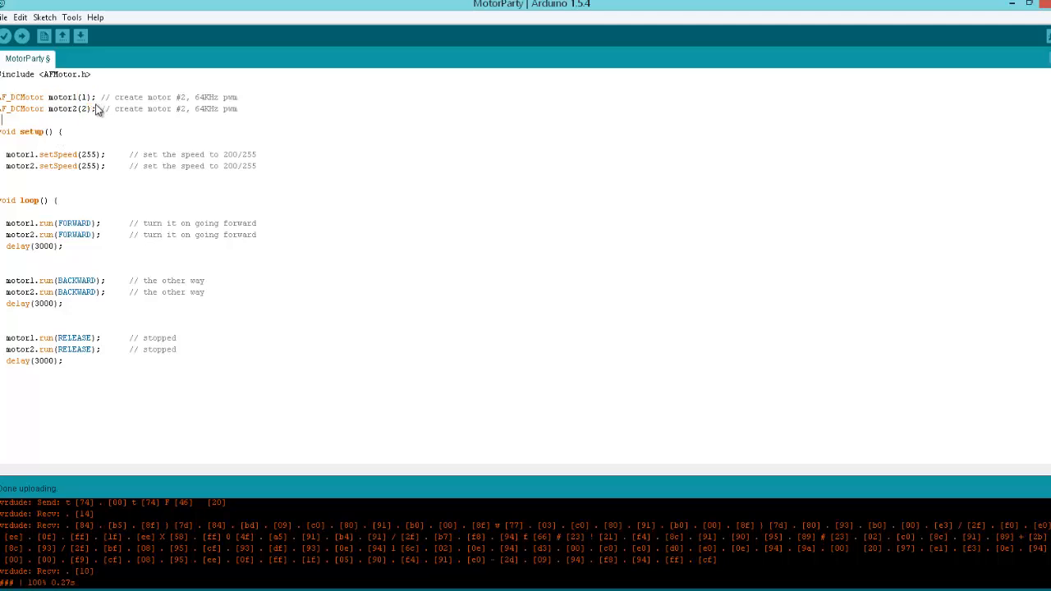
pyautogui.moveTo(102, 118)
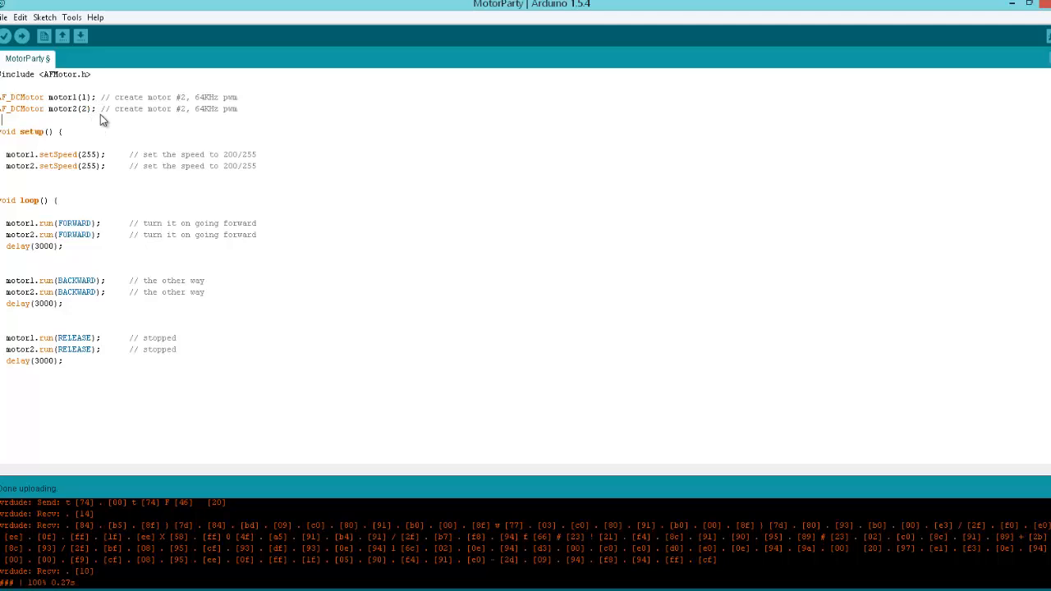
pyautogui.moveTo(96, 128)
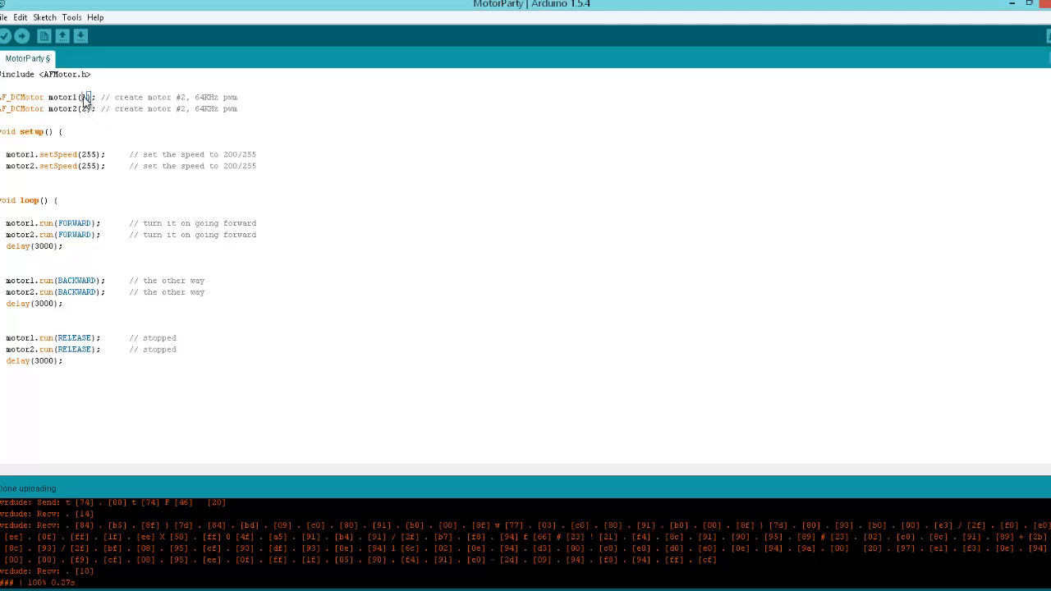
pyautogui.doubleClick(86, 97)
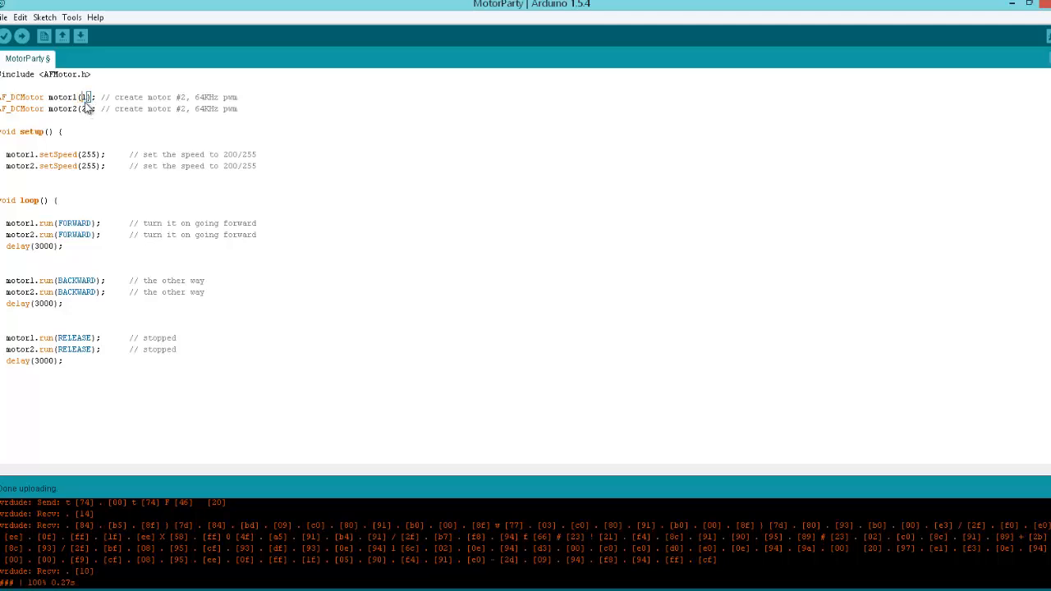
pyautogui.write('1')
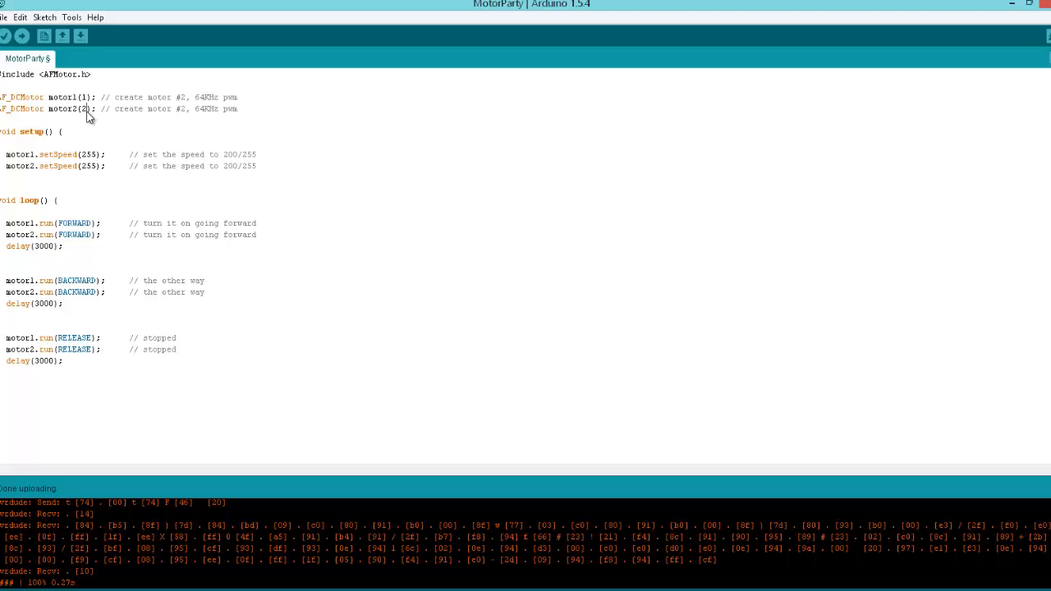
pyautogui.moveTo(98, 114)
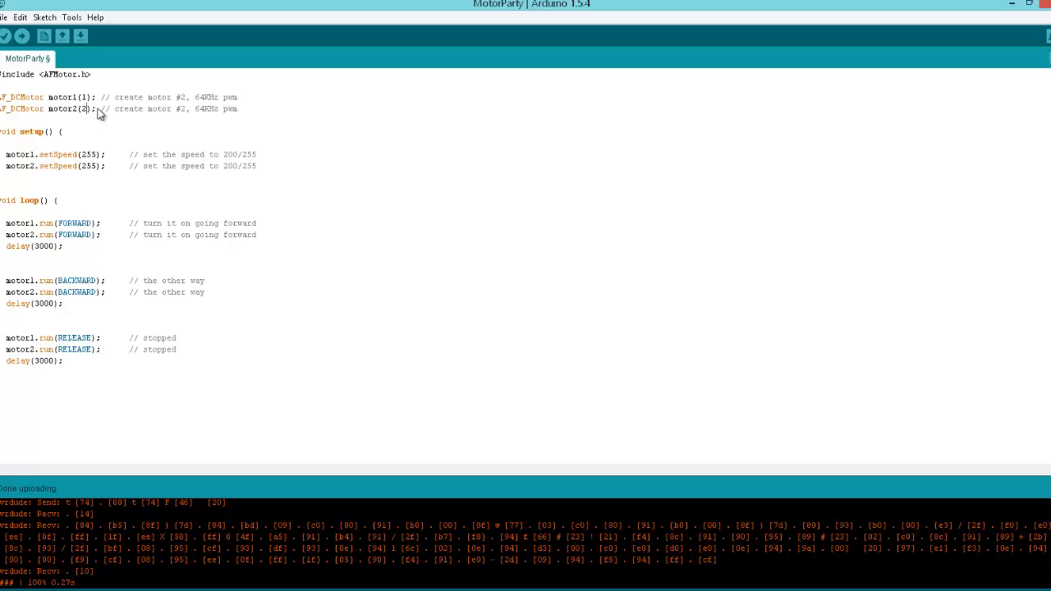
pyautogui.moveTo(119, 113)
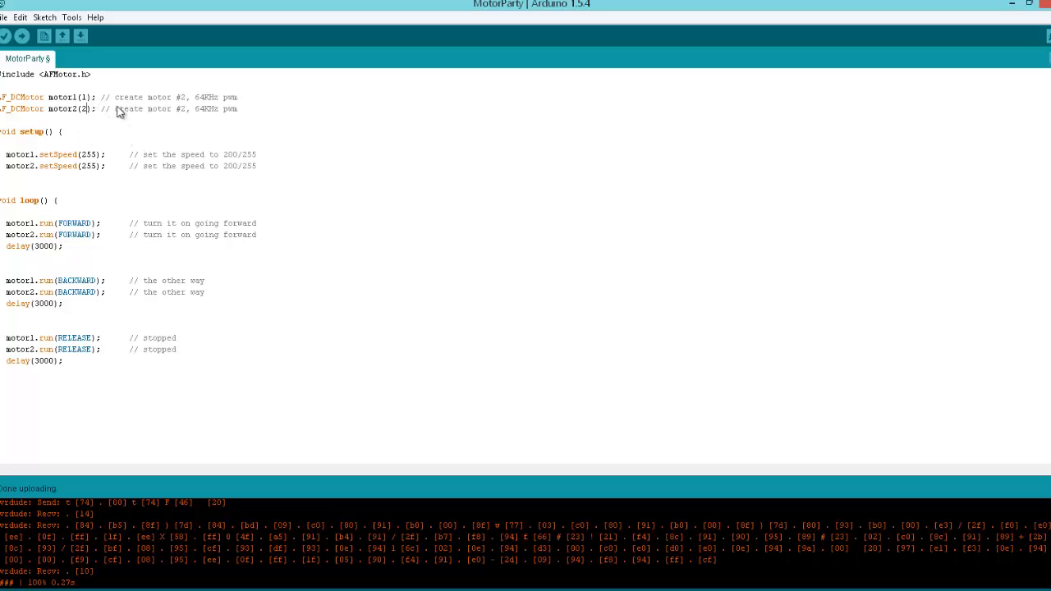
pyautogui.moveTo(164, 135)
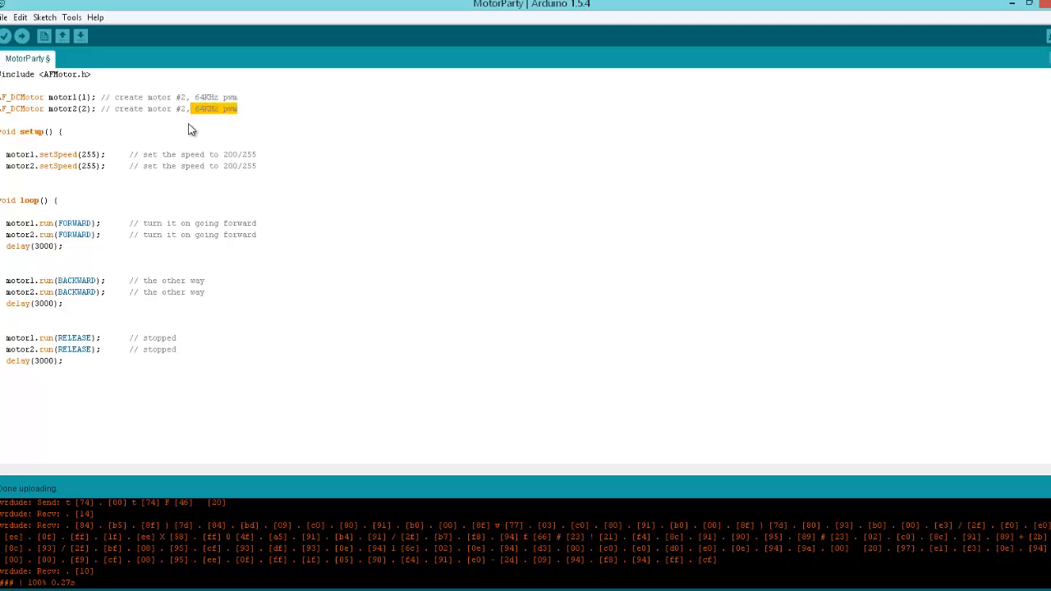
pyautogui.click(194, 119)
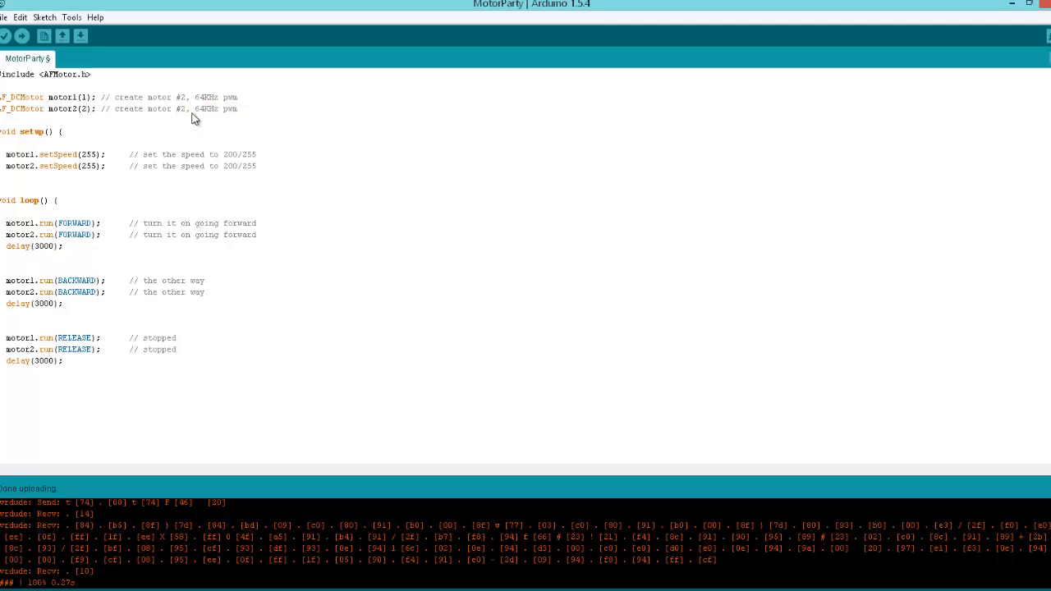
pyautogui.moveTo(217, 131)
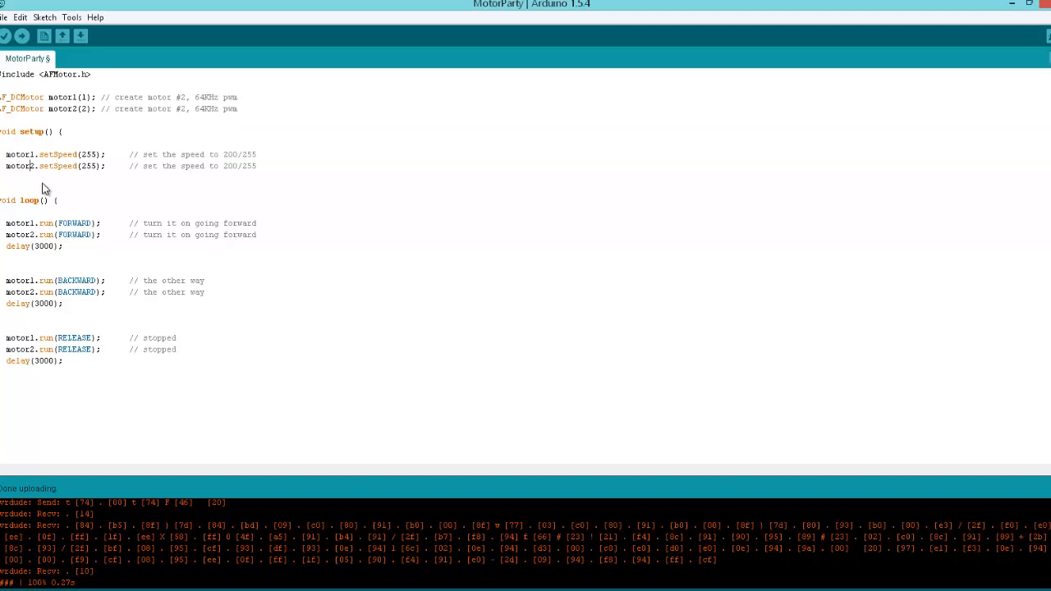
pyautogui.doubleClick(88, 166)
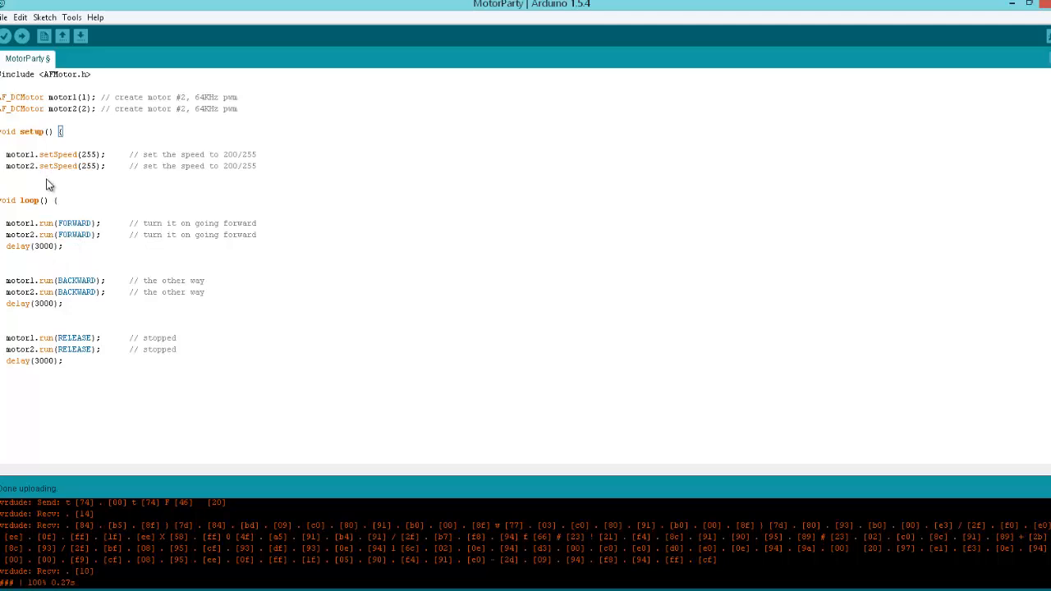
pyautogui.click(256, 166)
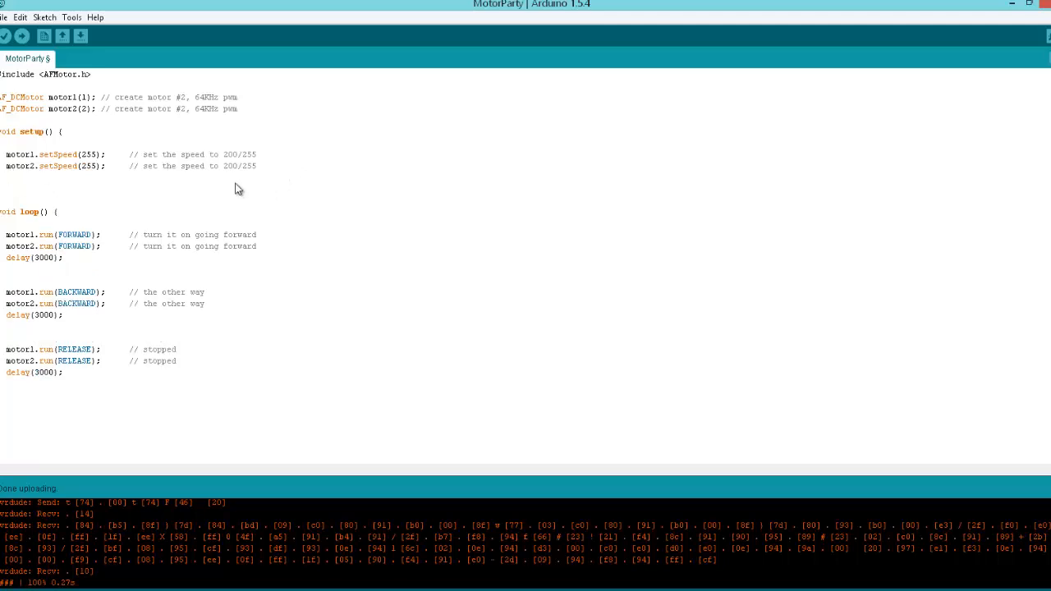
pyautogui.moveTo(206, 210)
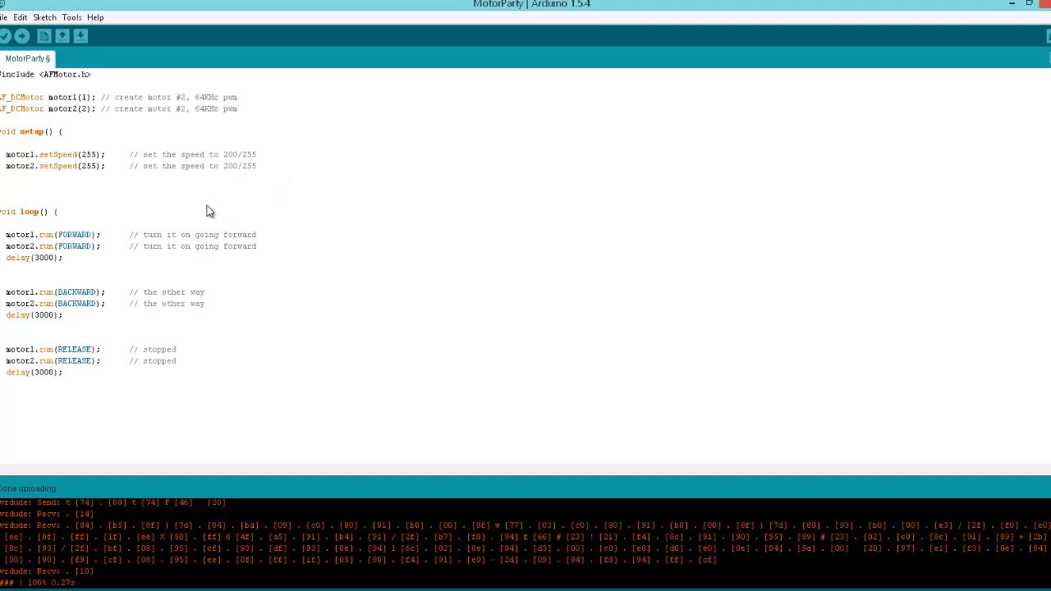
pyautogui.moveTo(63, 191)
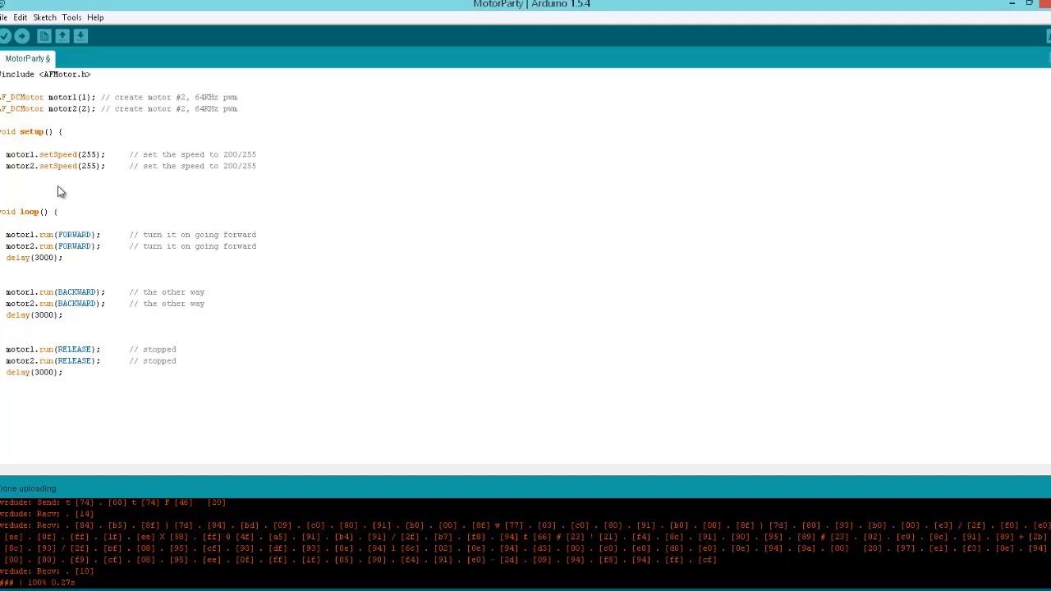
pyautogui.moveTo(107, 236)
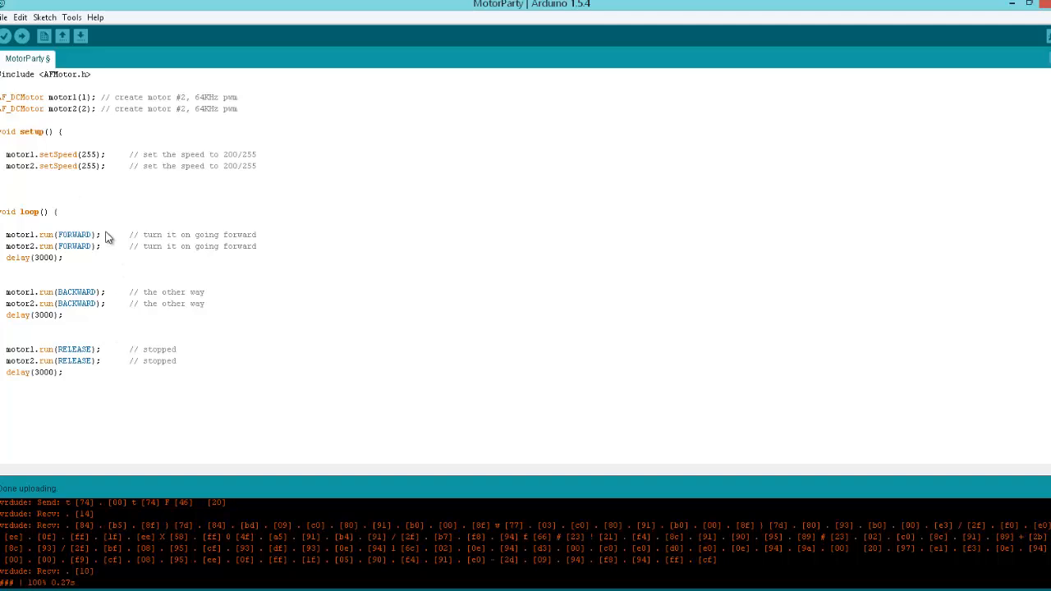
pyautogui.moveTo(79, 195)
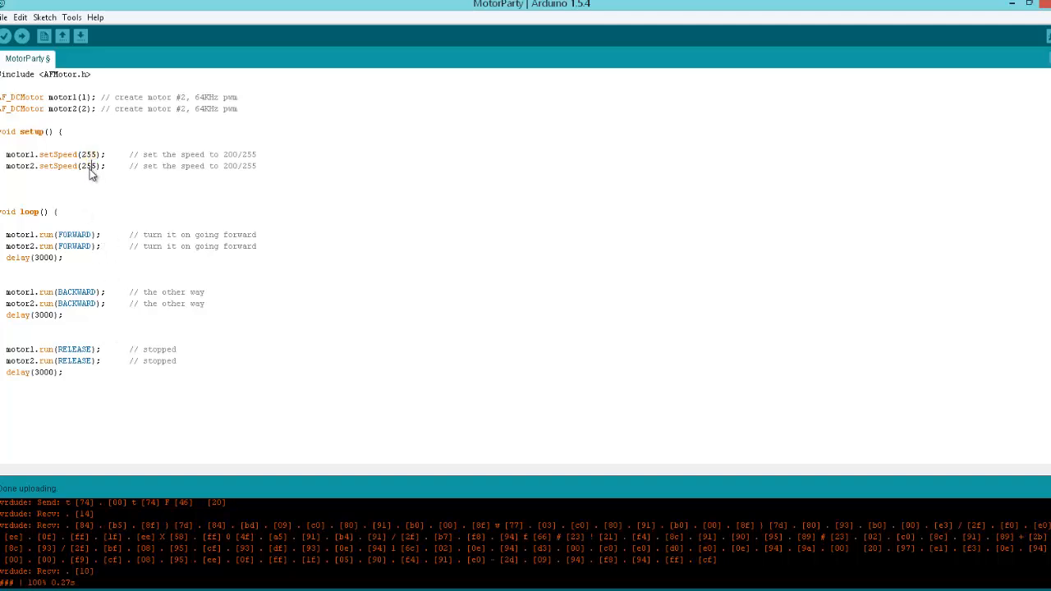
pyautogui.doubleClick(20, 166)
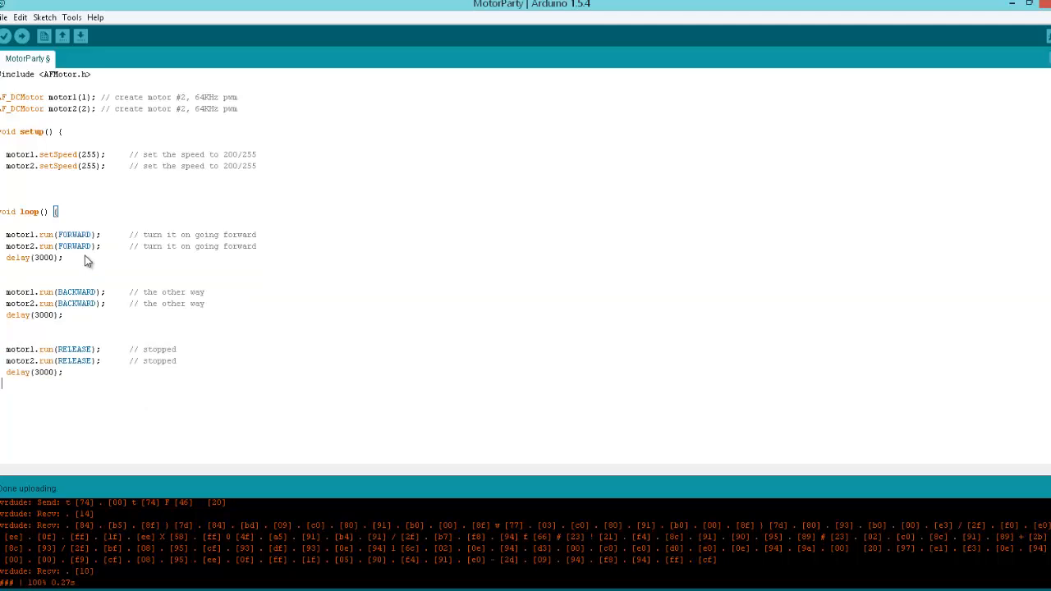
pyautogui.moveTo(85, 259)
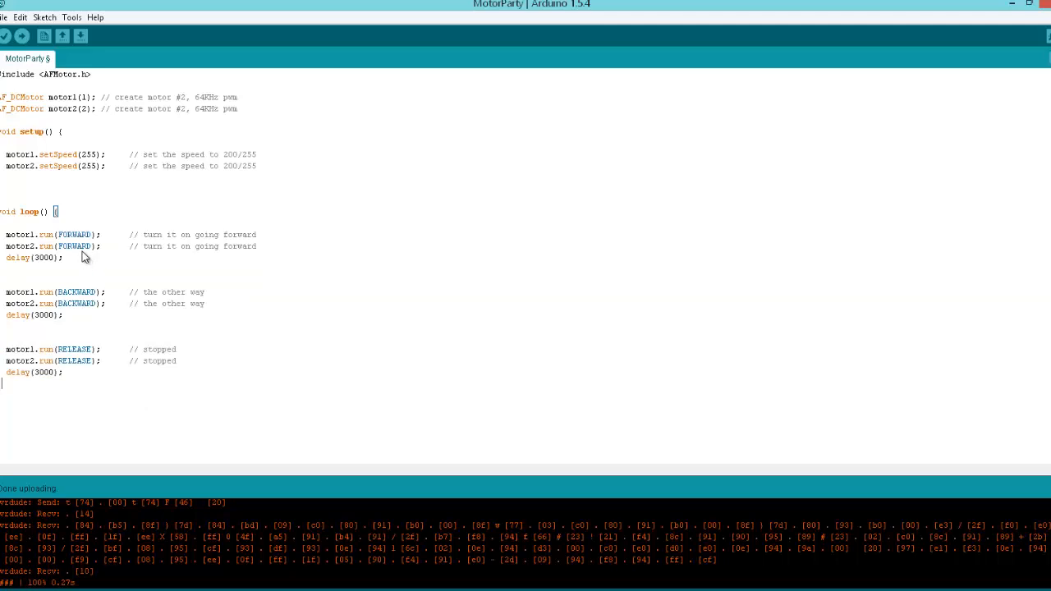
pyautogui.moveTo(10, 240)
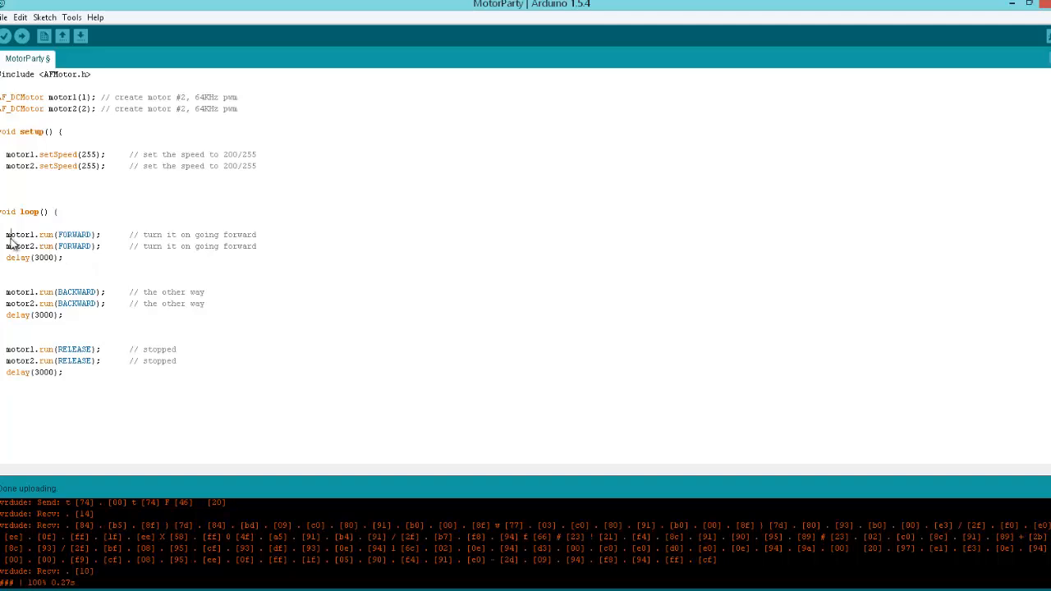
pyautogui.doubleClick(19, 233)
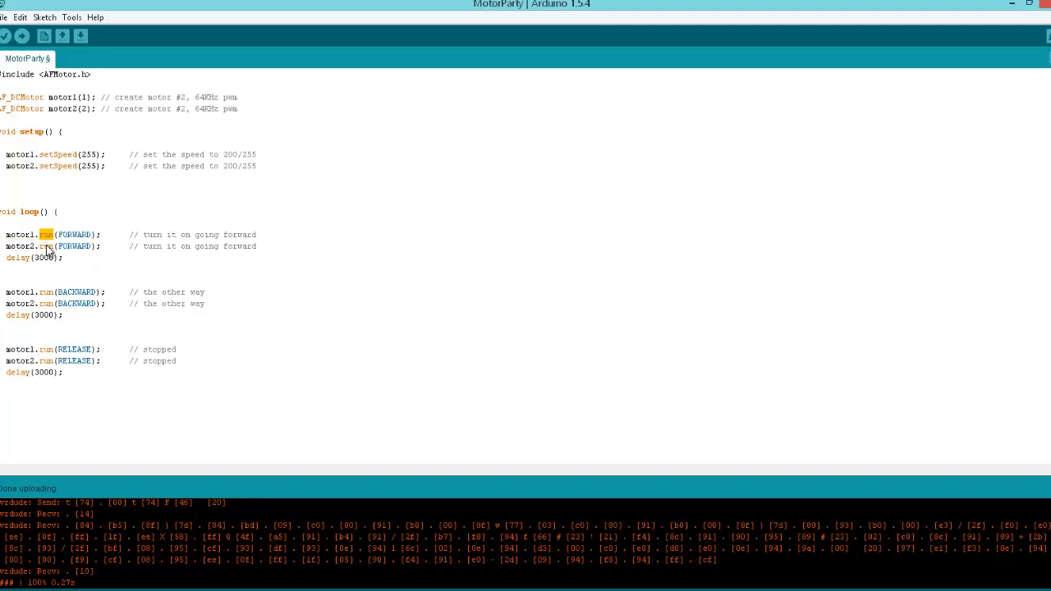
pyautogui.doubleClick(74, 233)
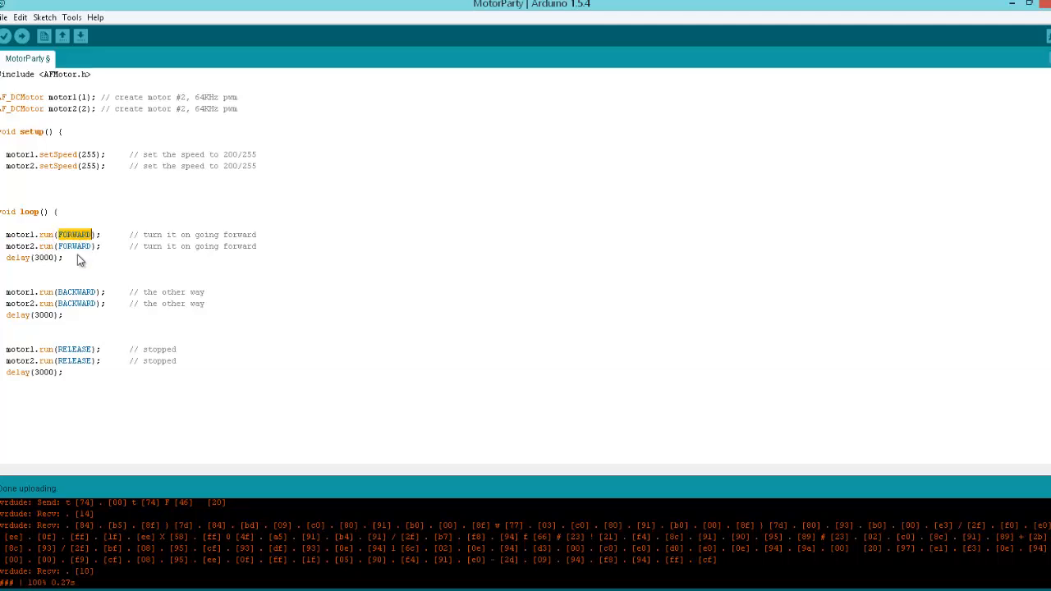
pyautogui.moveTo(85, 253)
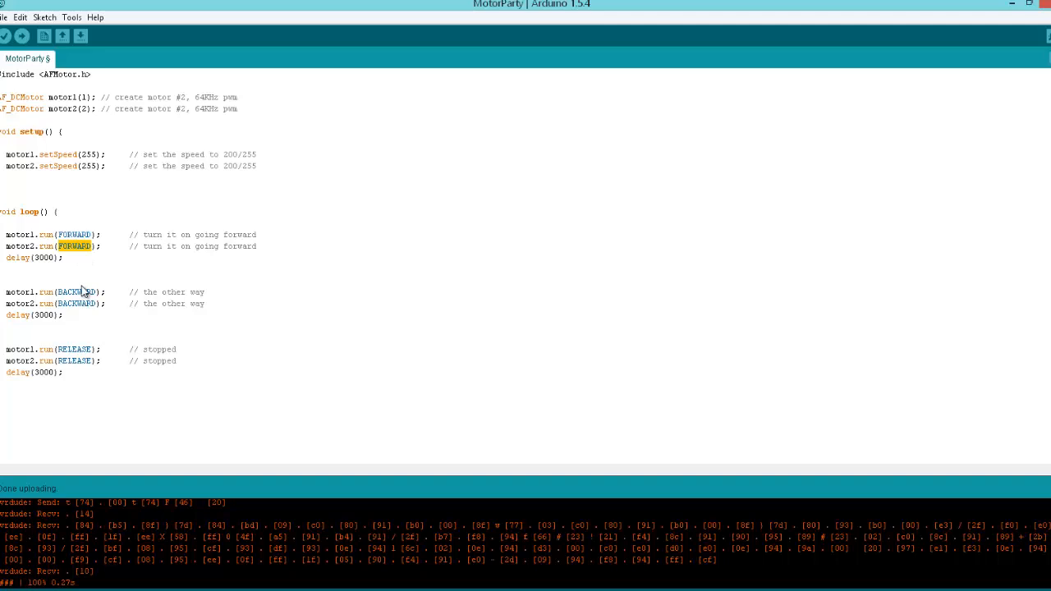
pyautogui.doubleClick(76, 302)
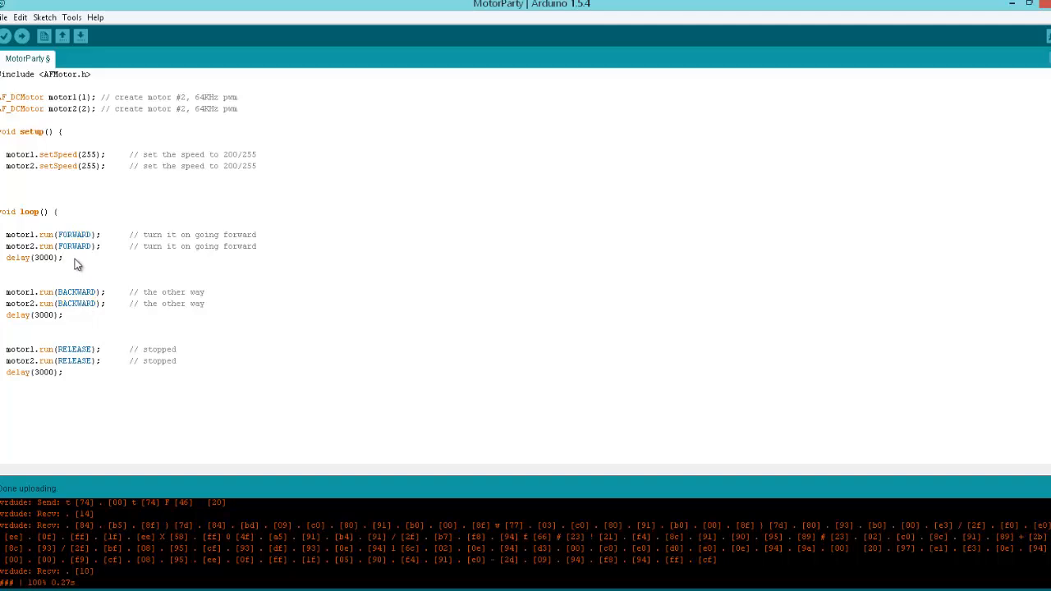
pyautogui.doubleClick(73, 235)
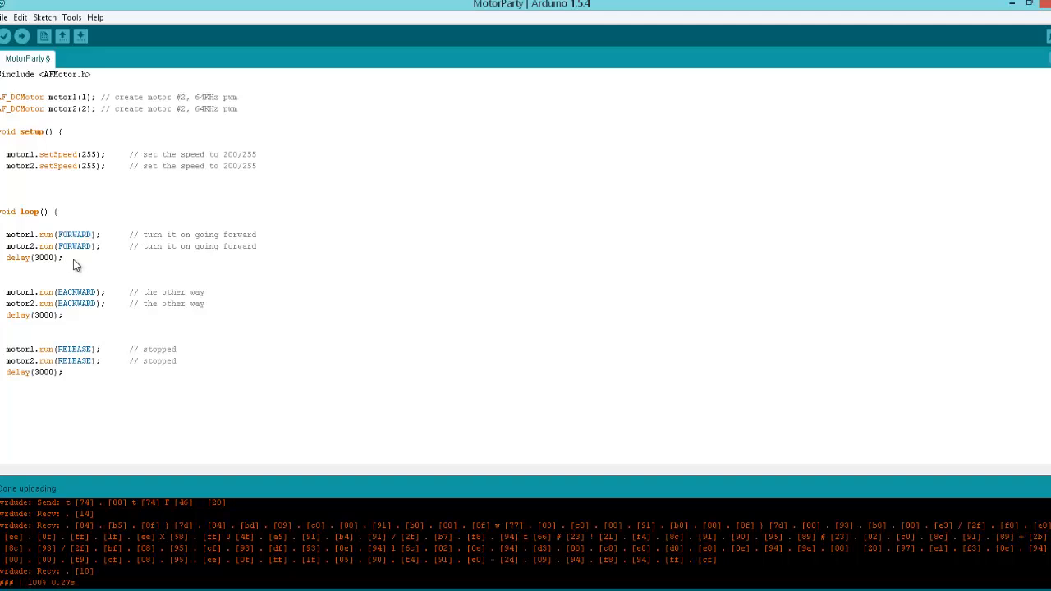
pyautogui.doubleClick(76, 292)
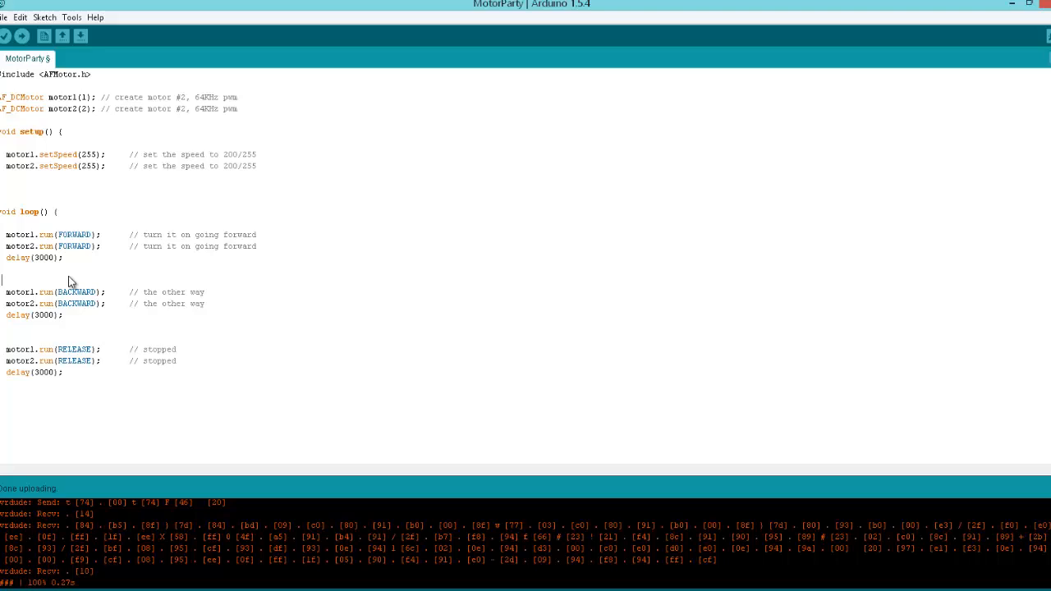
pyautogui.moveTo(79, 243)
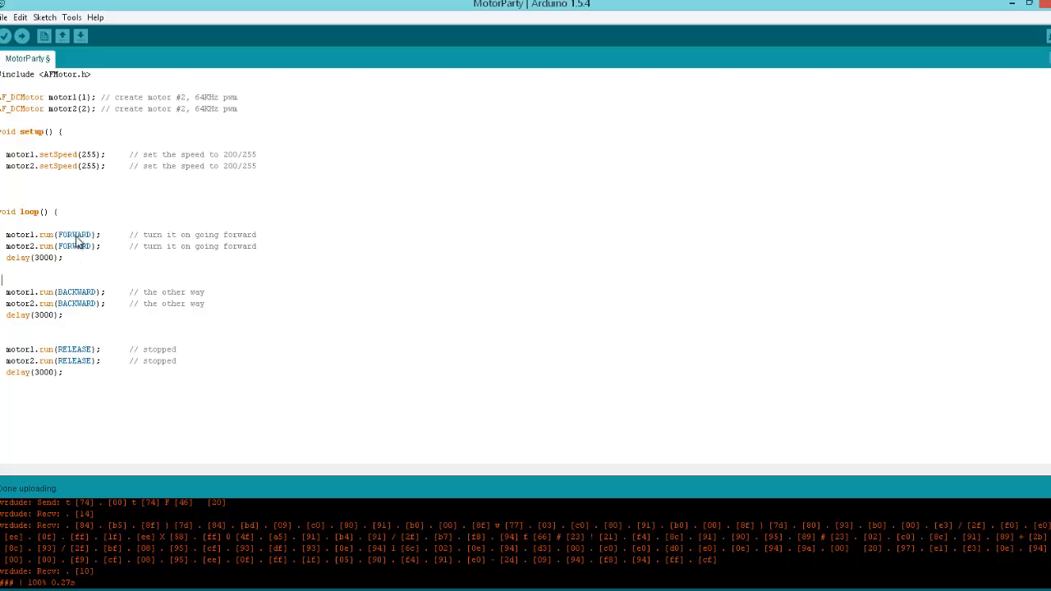
pyautogui.moveTo(76, 246)
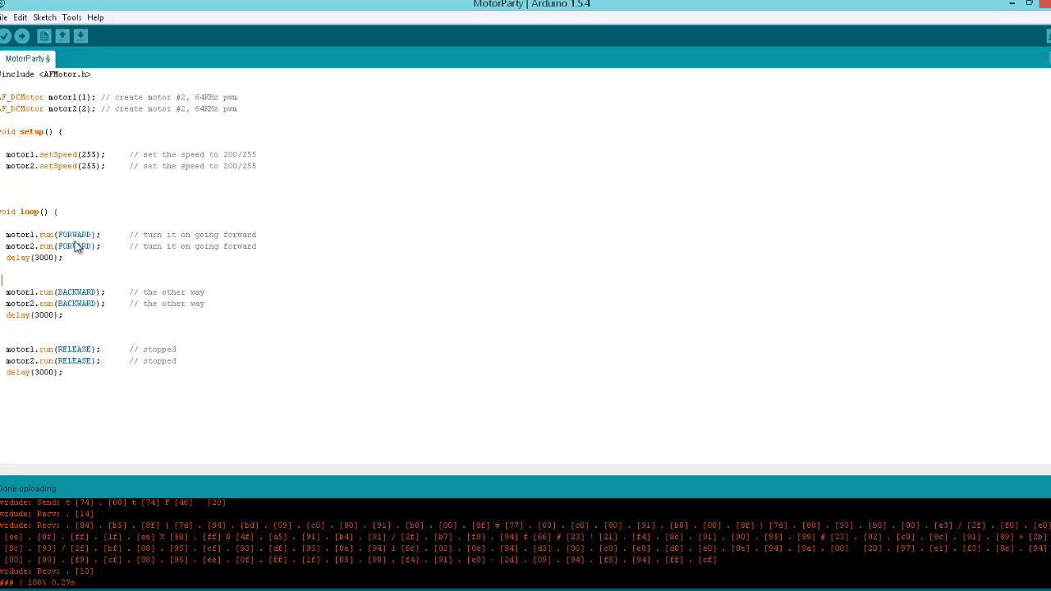
pyautogui.moveTo(89, 309)
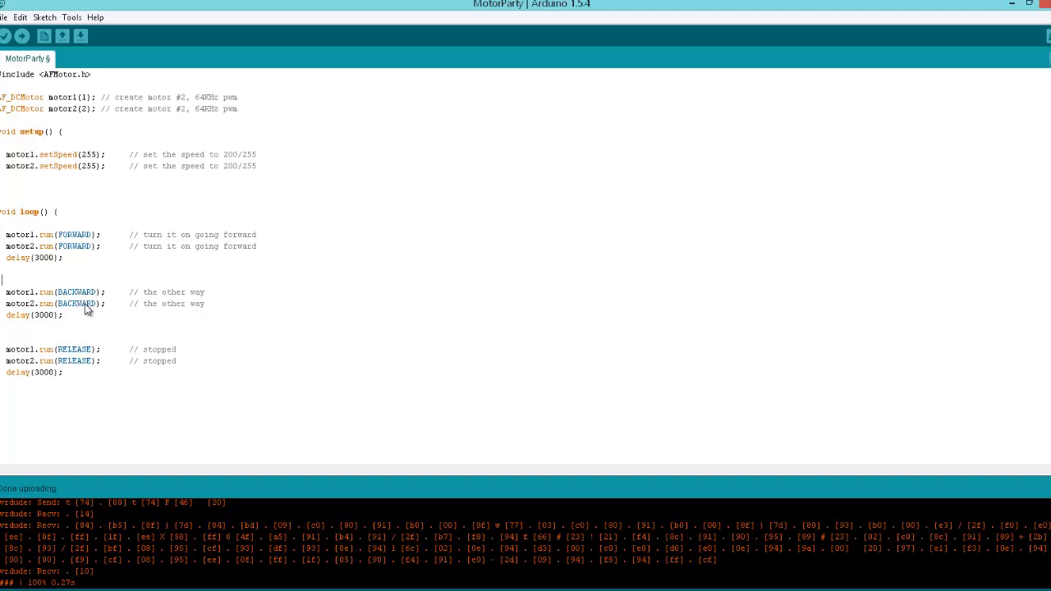
pyautogui.moveTo(82, 256)
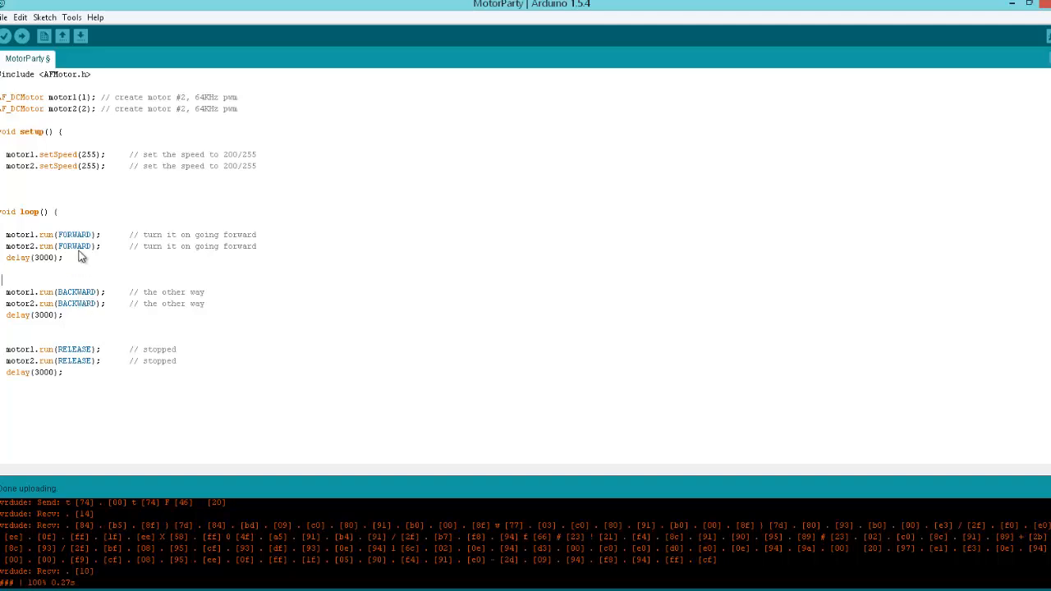
pyautogui.doubleClick(23, 233)
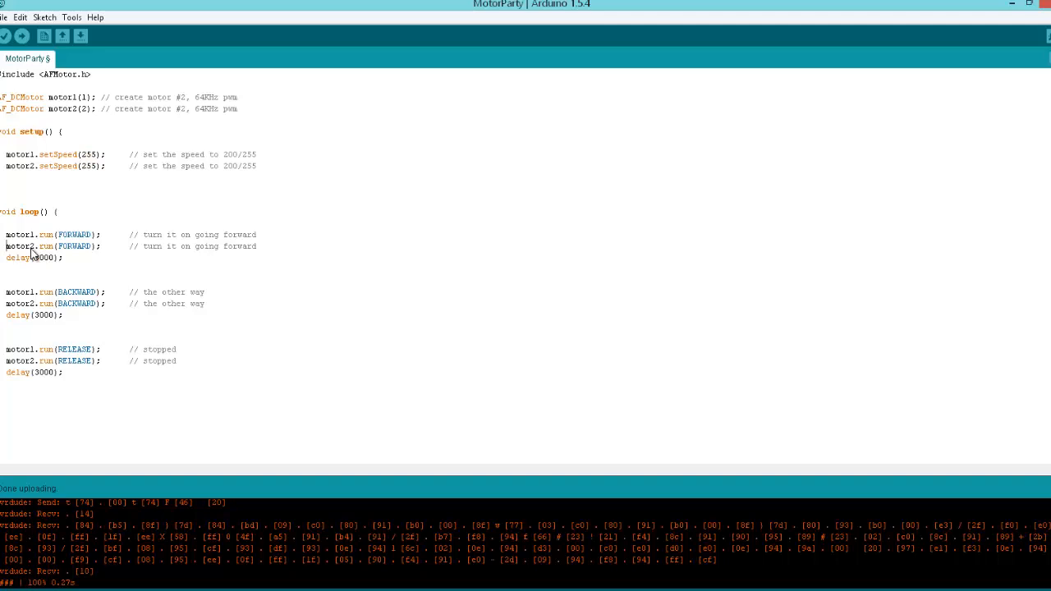
pyautogui.doubleClick(18, 256)
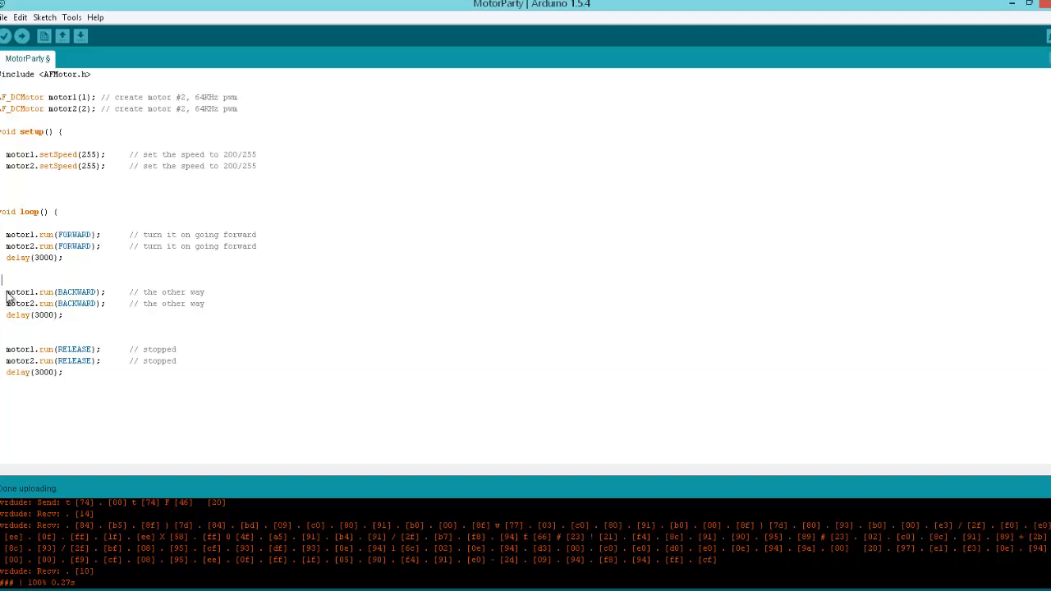
pyautogui.doubleClick(76, 302)
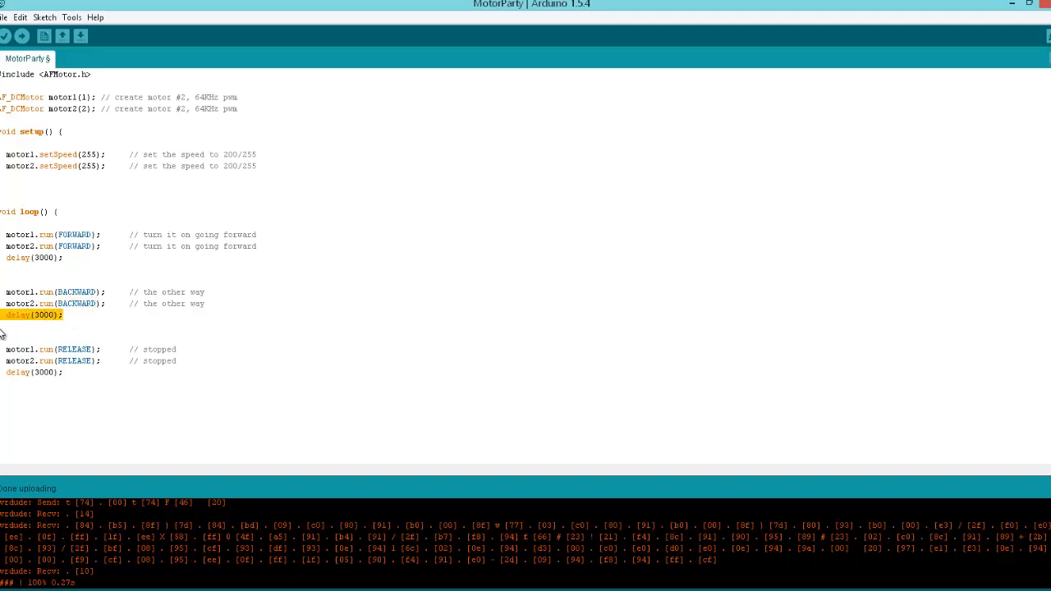
pyautogui.doubleClick(74, 348)
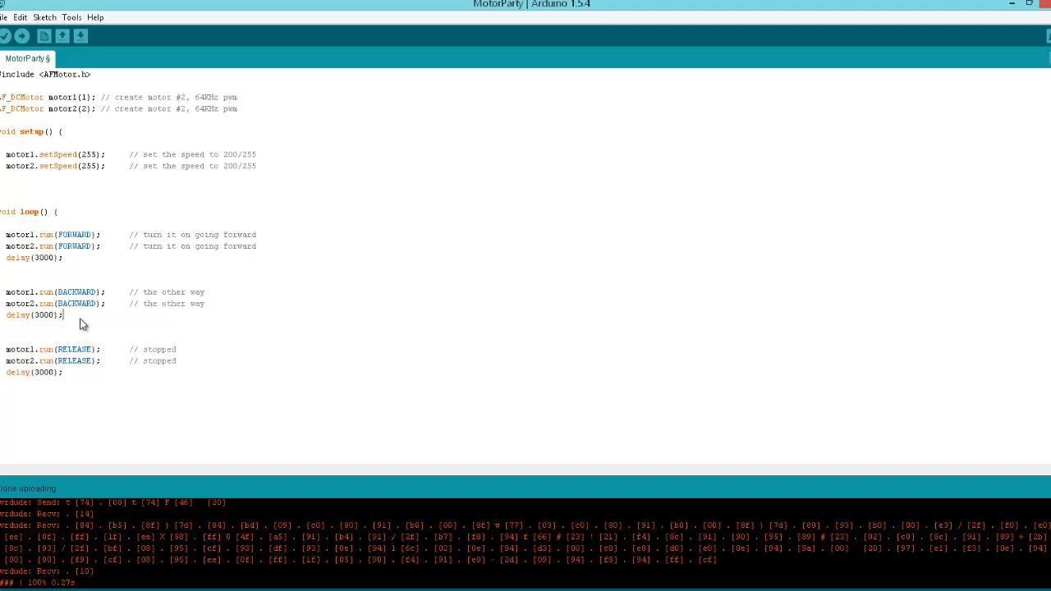
pyautogui.moveTo(85, 273)
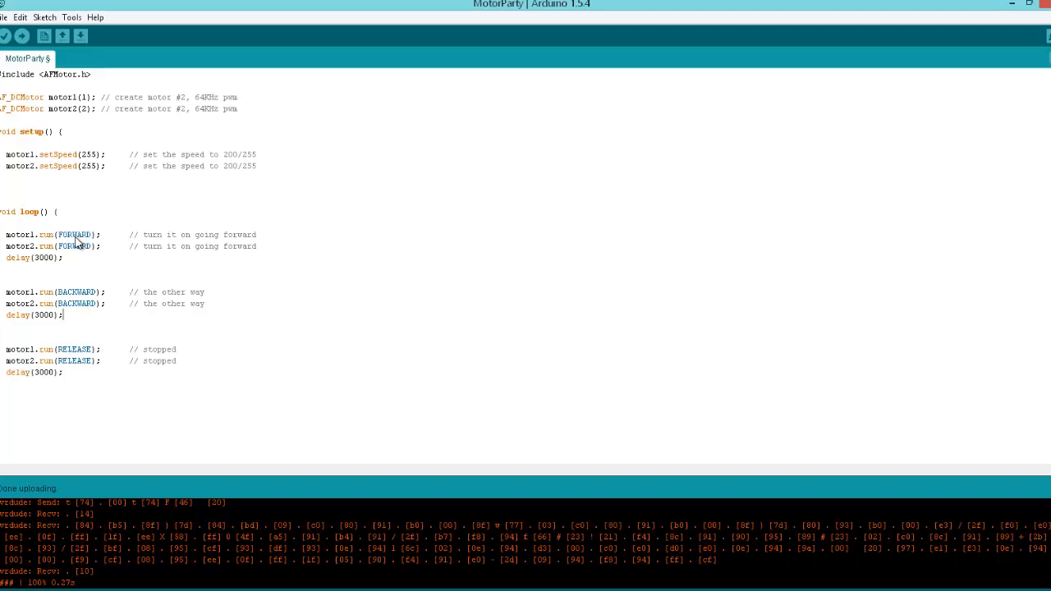
pyautogui.moveTo(74, 238)
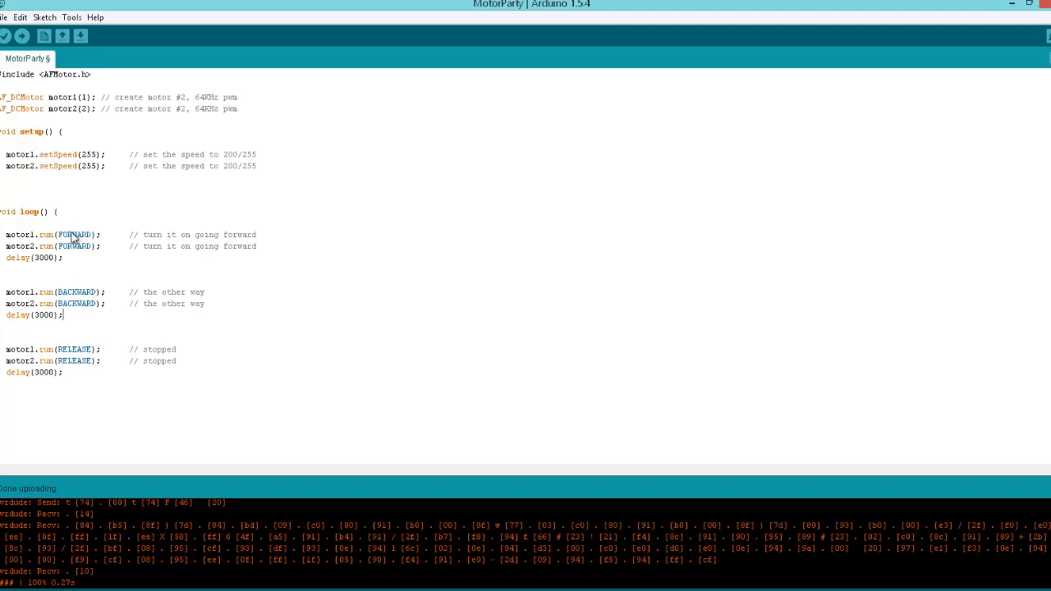
pyautogui.moveTo(76, 262)
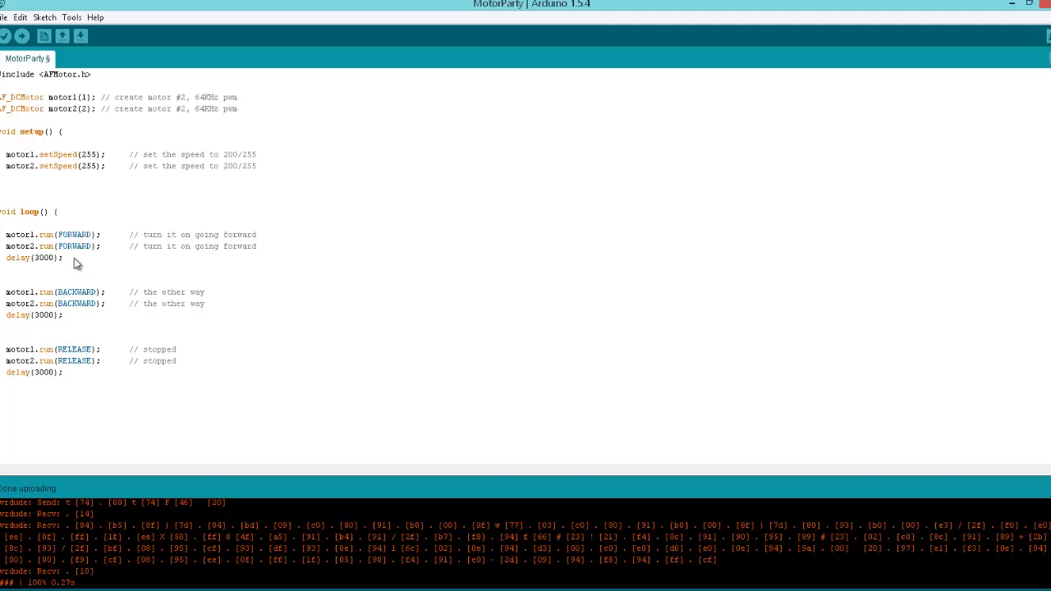
pyautogui.moveTo(69, 337)
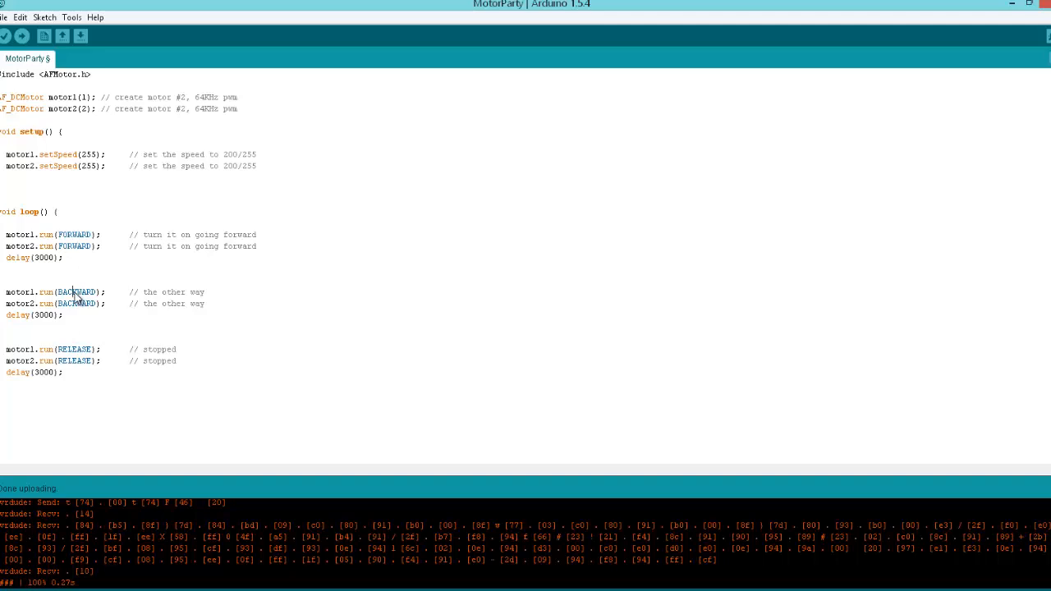
pyautogui.moveTo(79, 307)
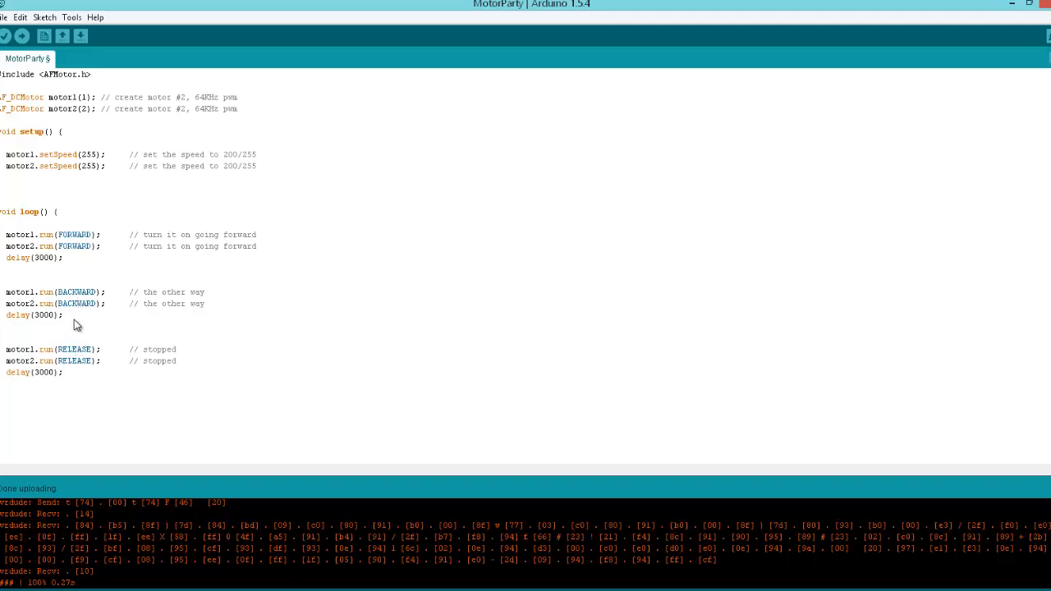
pyautogui.moveTo(4, 348); pyautogui.dragTo(178, 361)
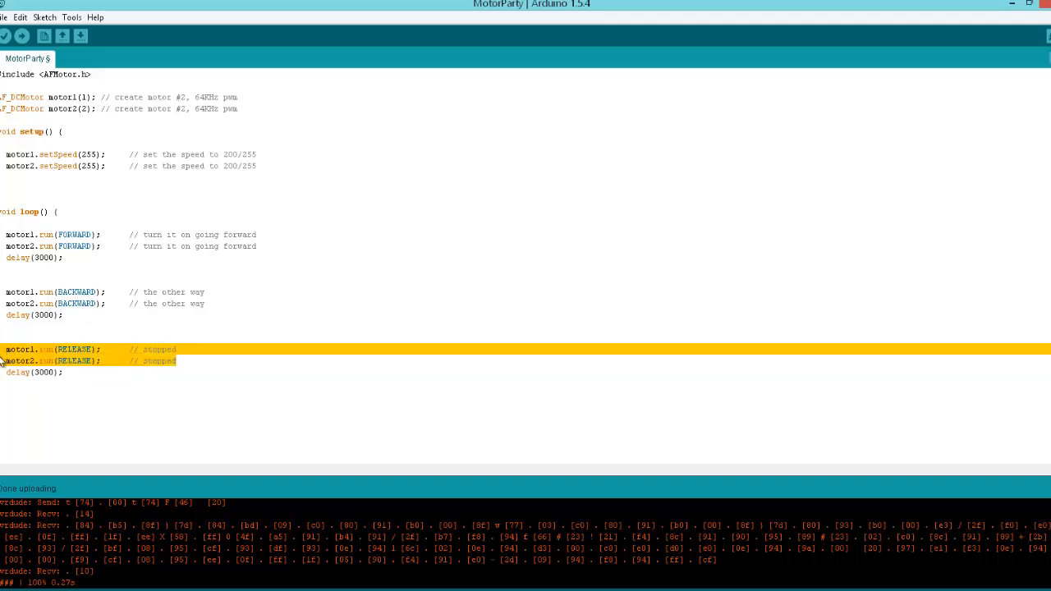
pyautogui.click(88, 371)
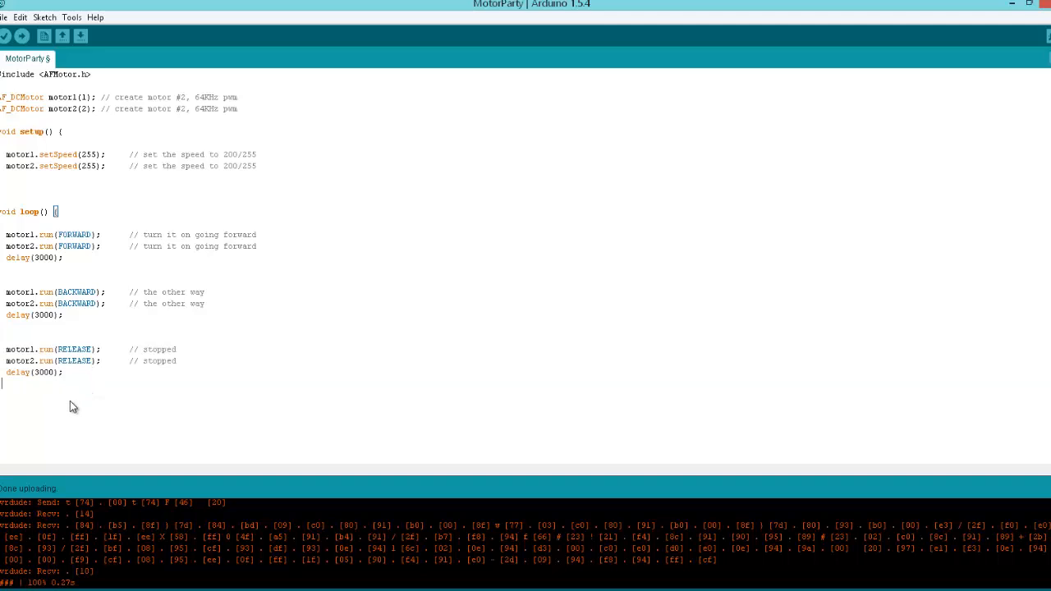
pyautogui.moveTo(46, 410)
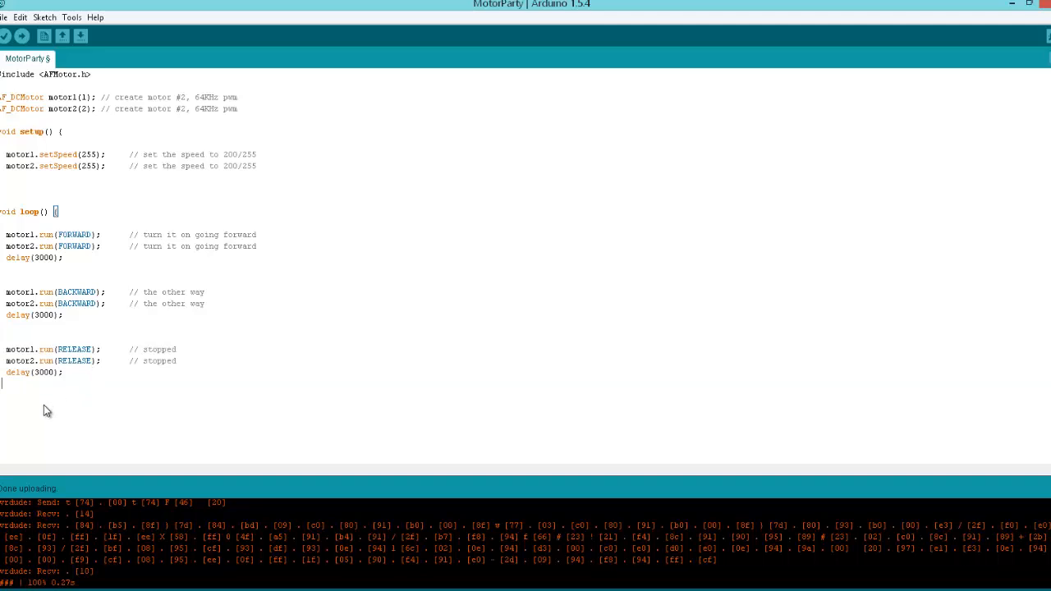
pyautogui.moveTo(53, 404)
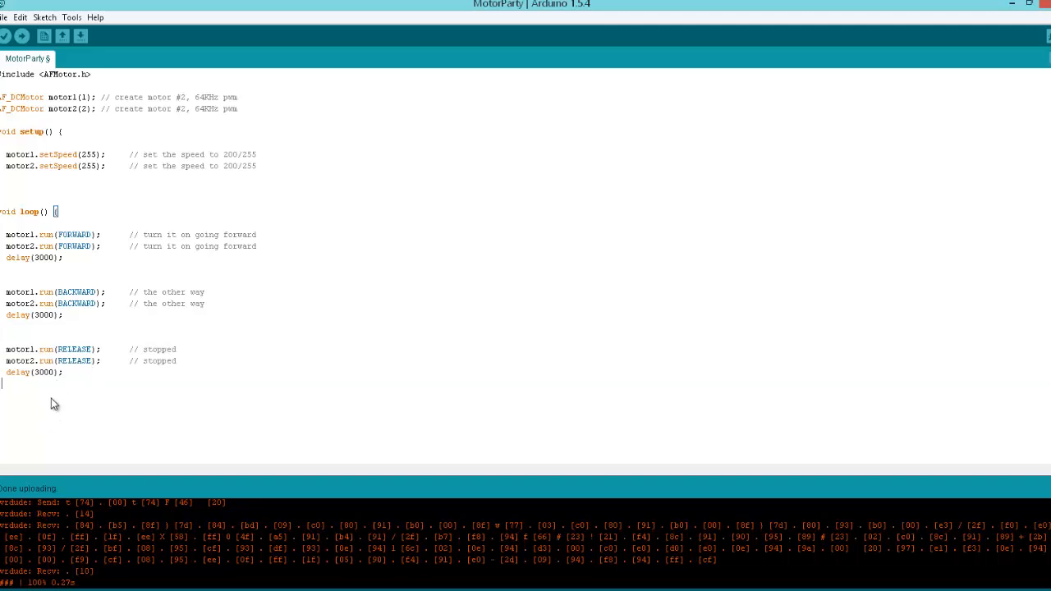